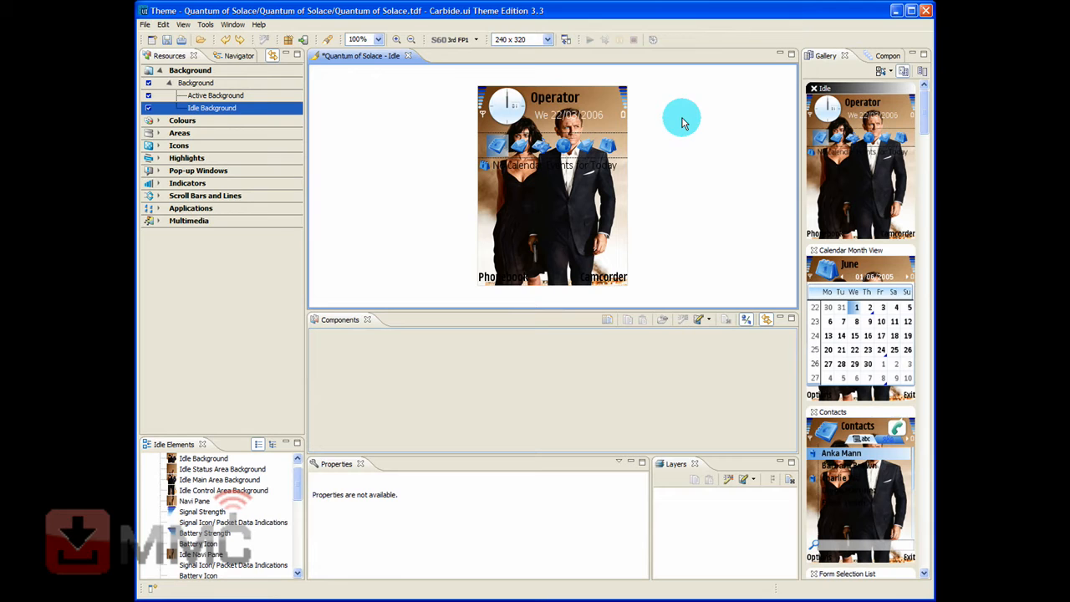
pyautogui.moveTo(666, 104)
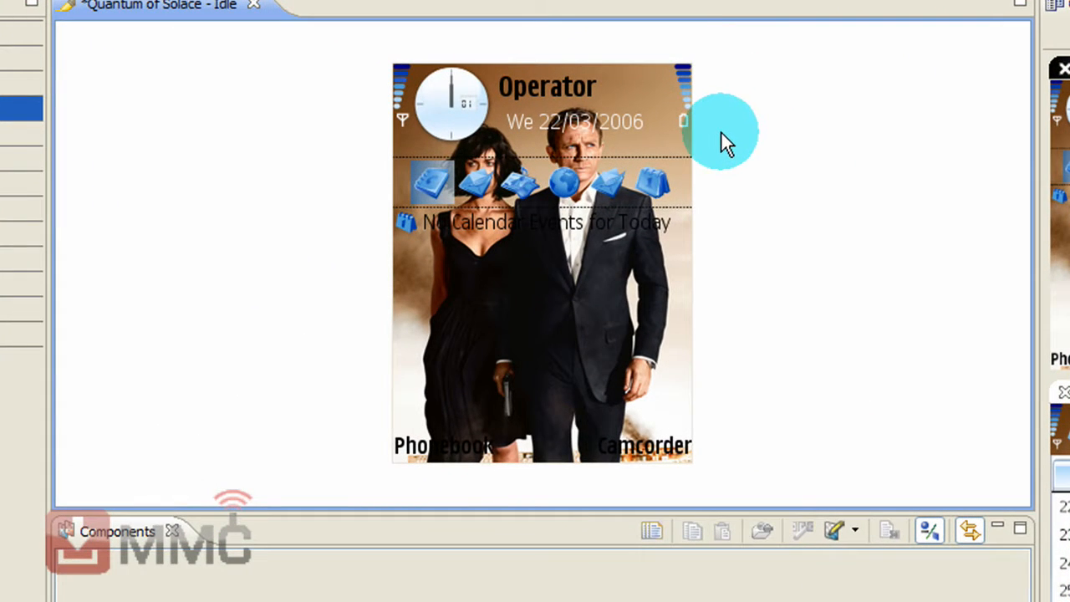
pyautogui.moveTo(689, 87)
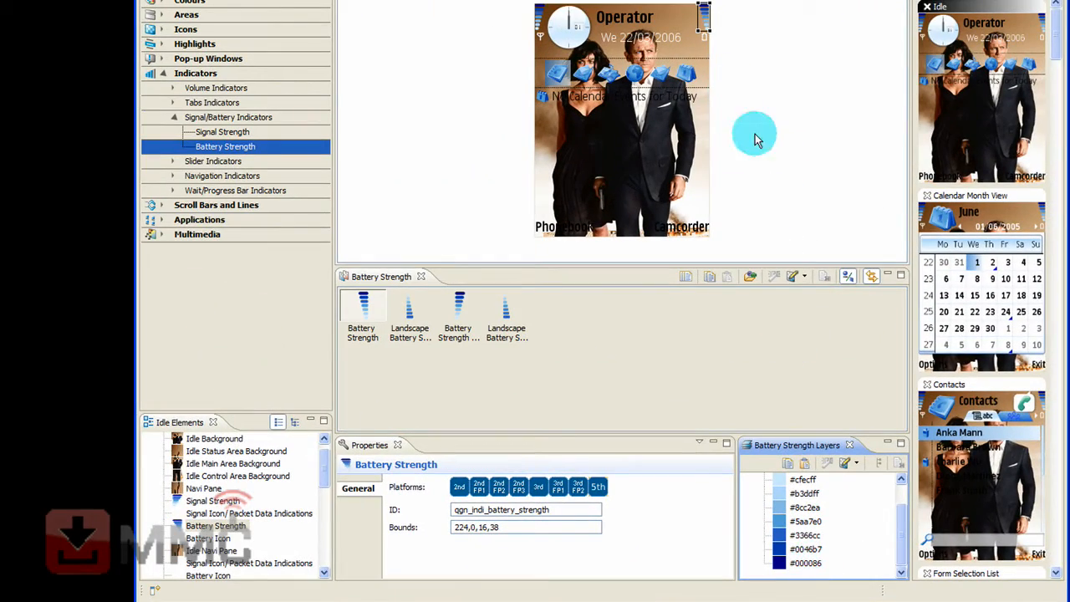
pyautogui.moveTo(702, 25)
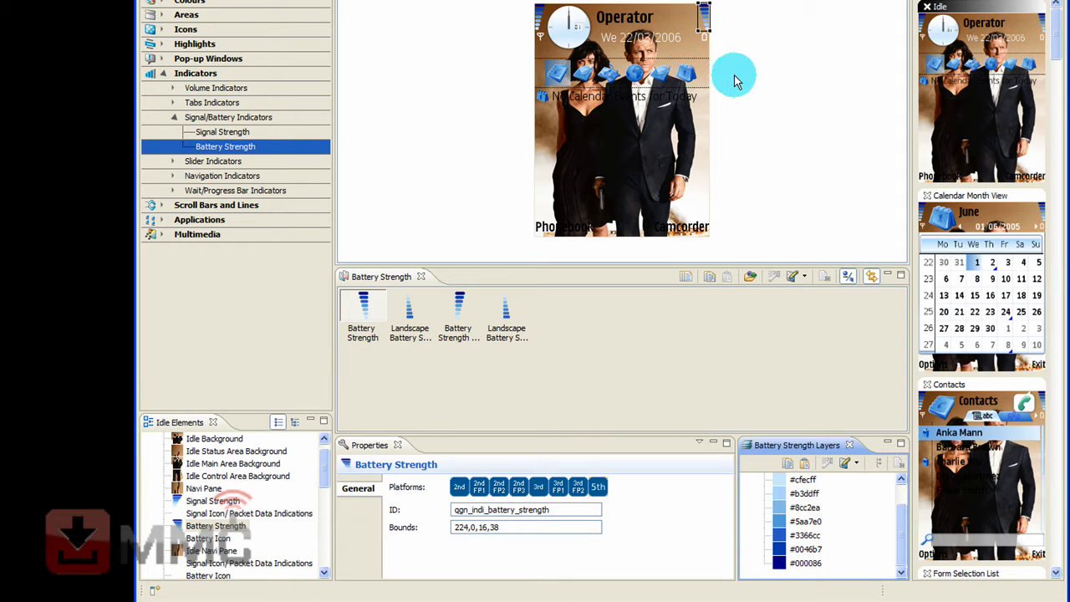
# Apply the teal-blue ready-made Battery Strength graphic from its related components.
pyautogui.click(842, 24)
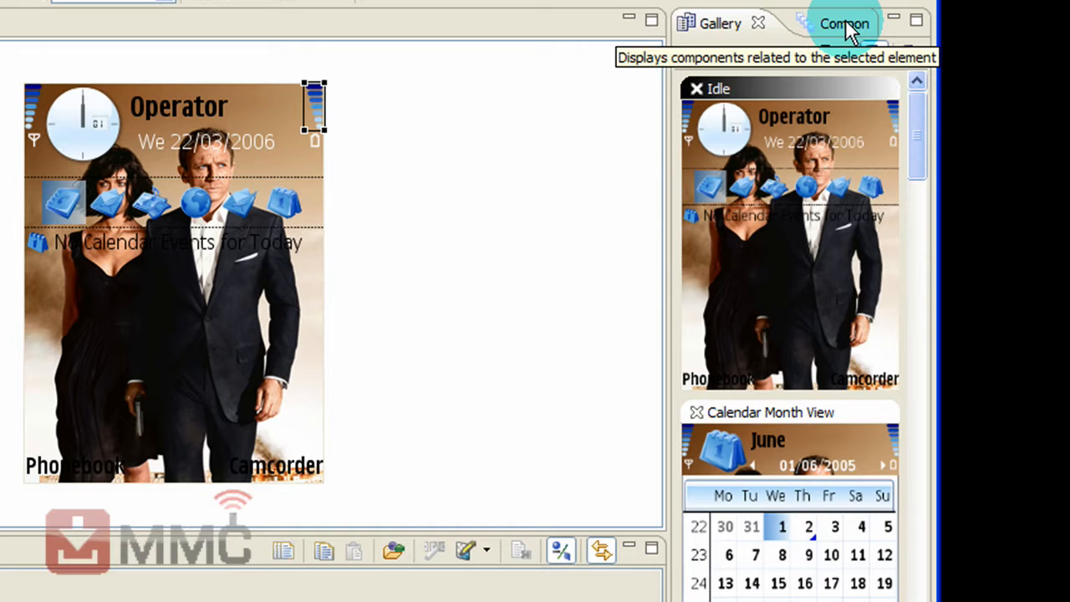
pyautogui.click(839, 23)
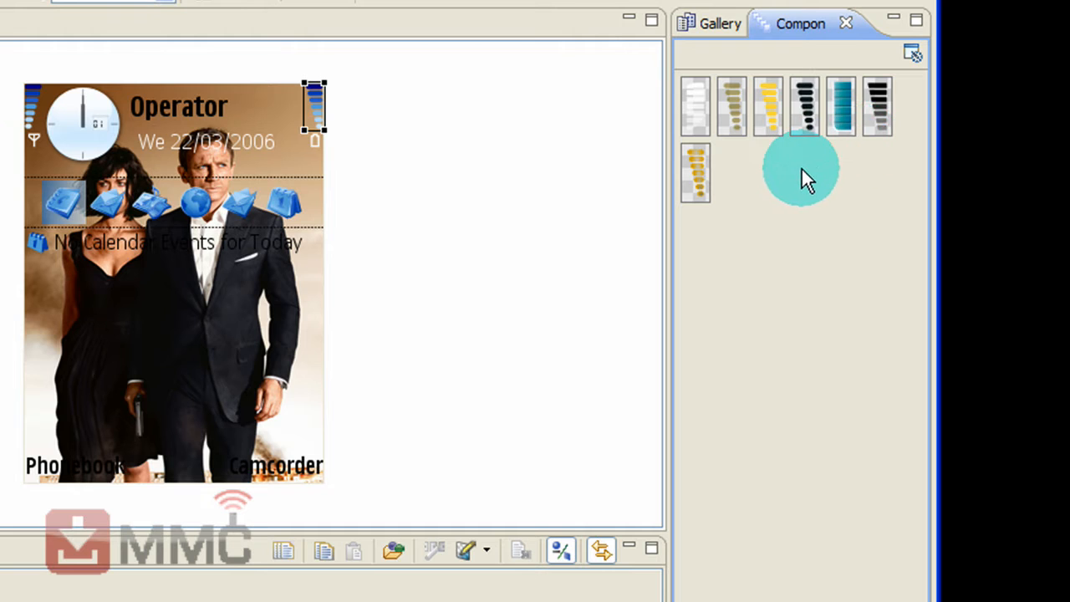
pyautogui.moveTo(799, 175)
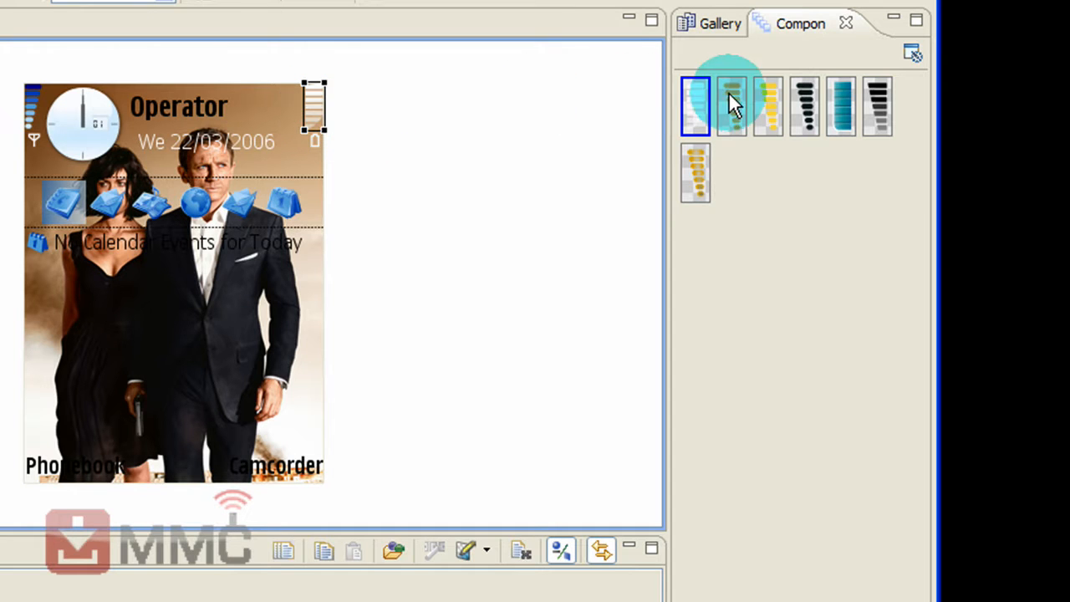
pyautogui.click(733, 107)
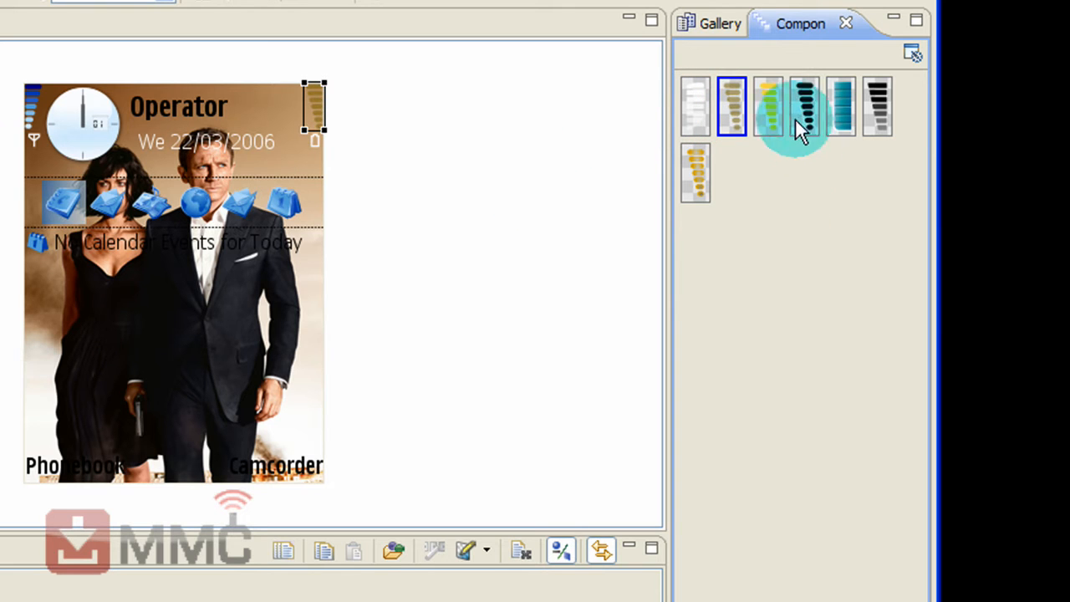
pyautogui.moveTo(699, 114)
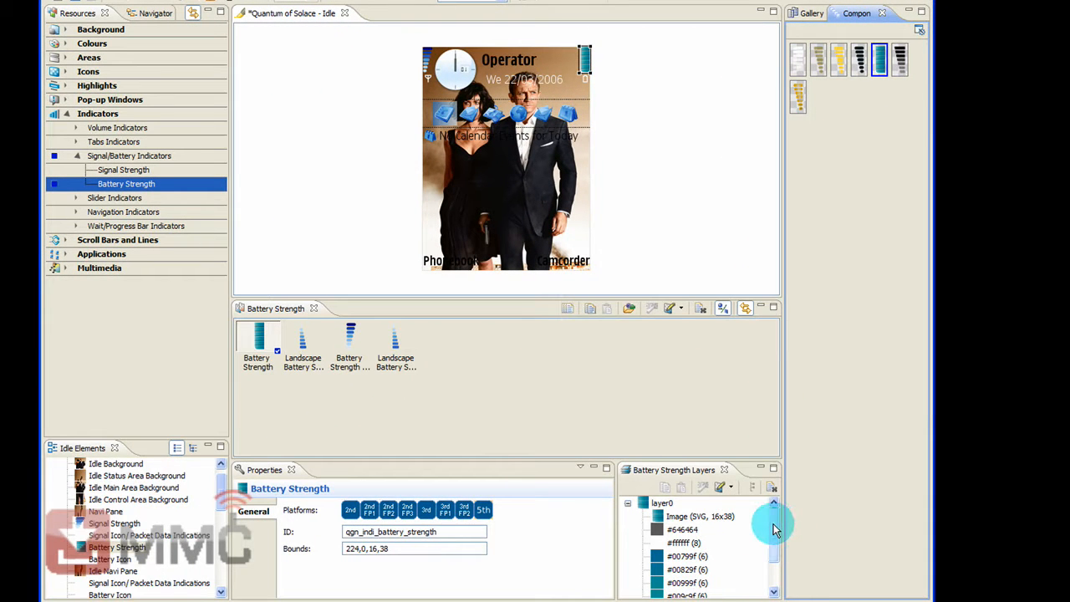
pyautogui.scroll(-3)
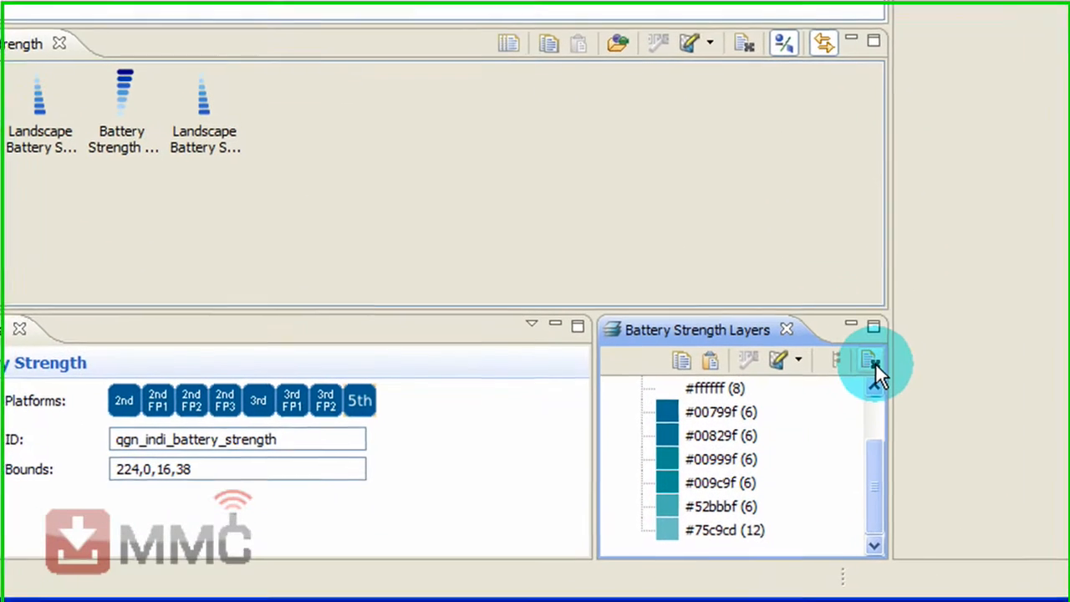
pyautogui.moveTo(866, 359)
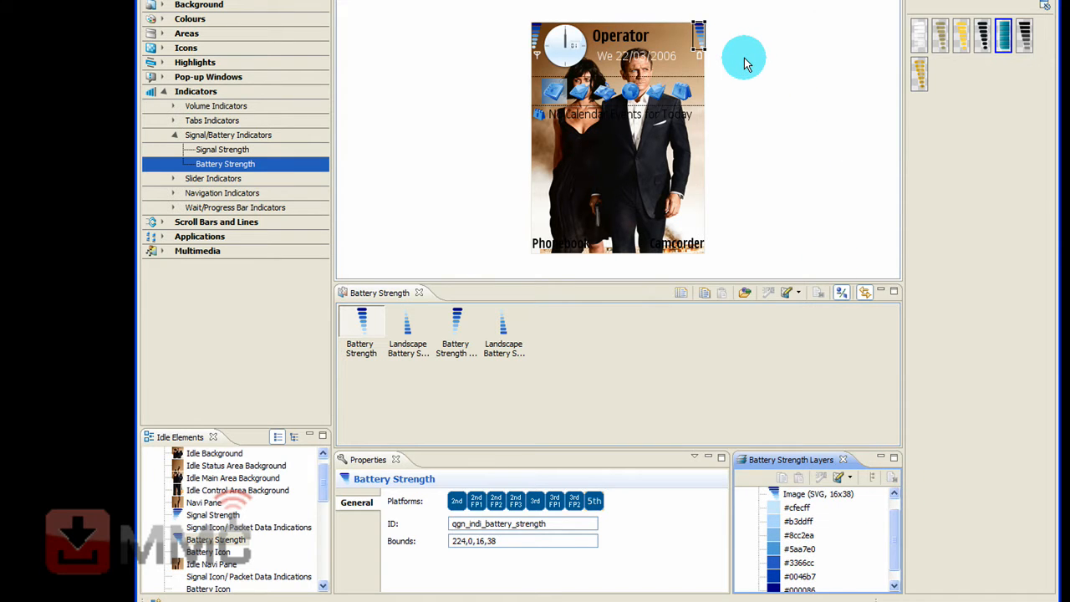
# Recolour the battery indicator's #000086 dark-blue layer to a brown swatch.
pyautogui.click(752, 495)
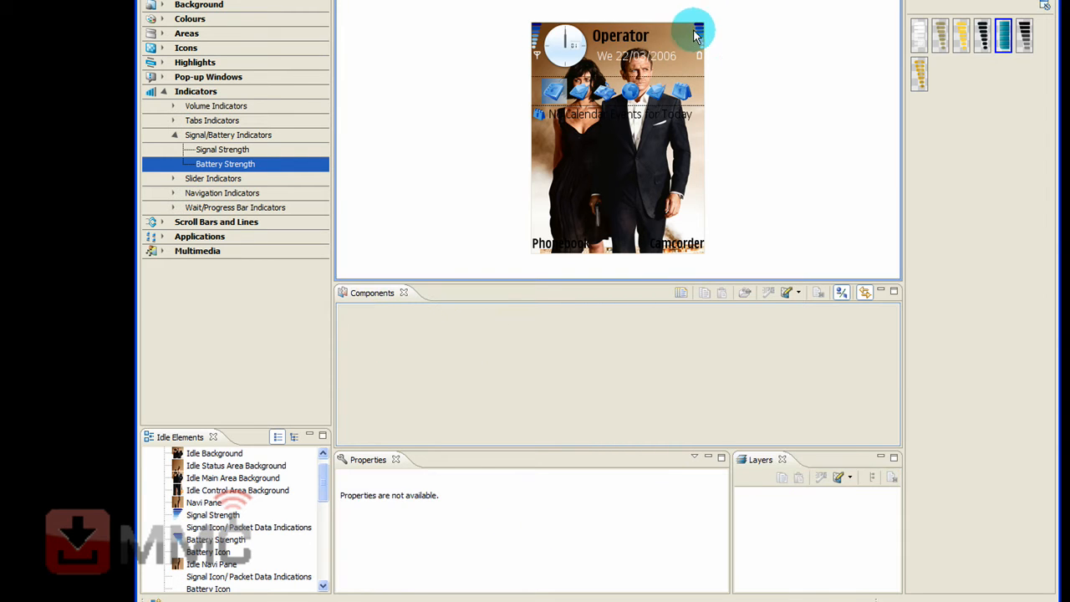
pyautogui.click(695, 37)
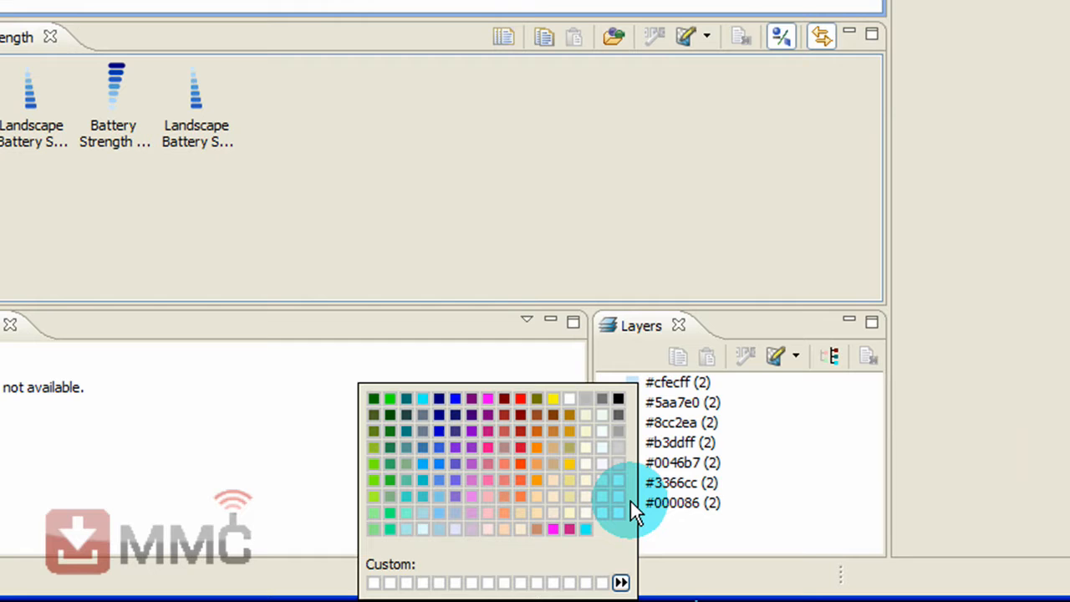
pyautogui.moveTo(616, 495)
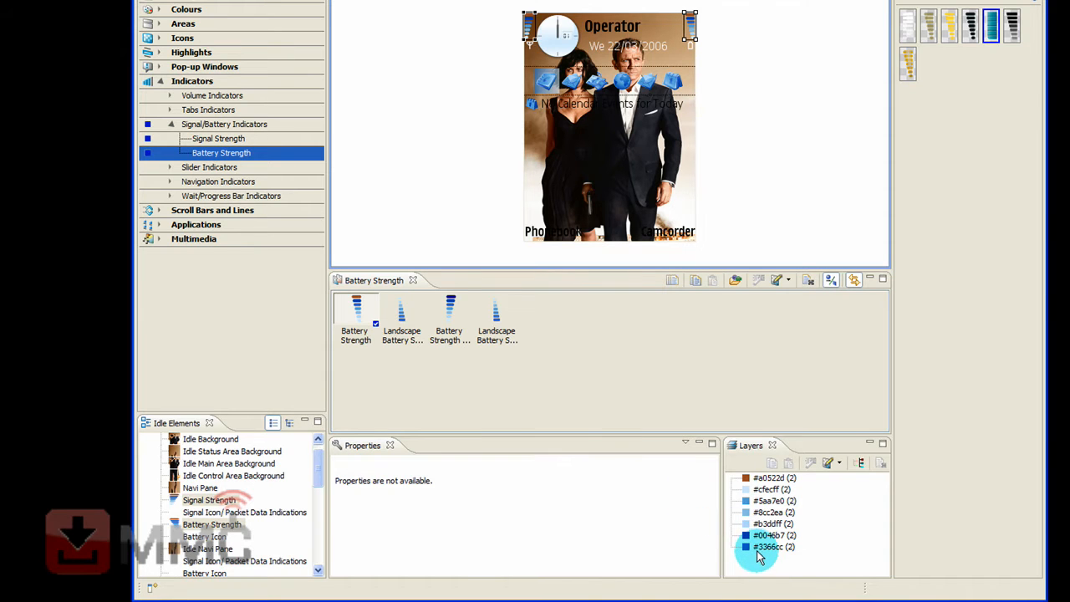
pyautogui.click(742, 545)
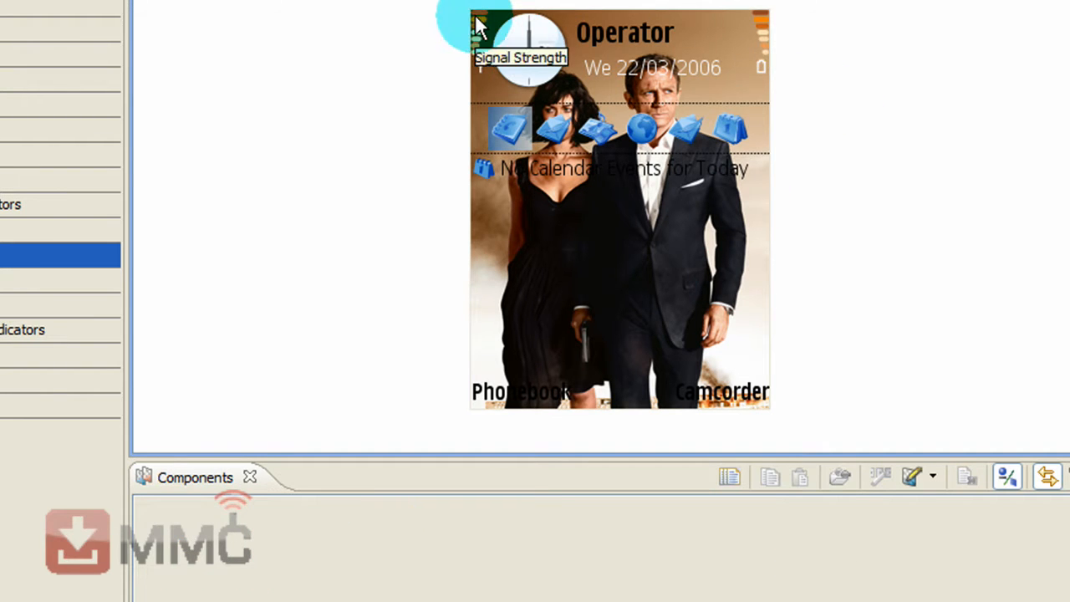
pyautogui.moveTo(811, 71)
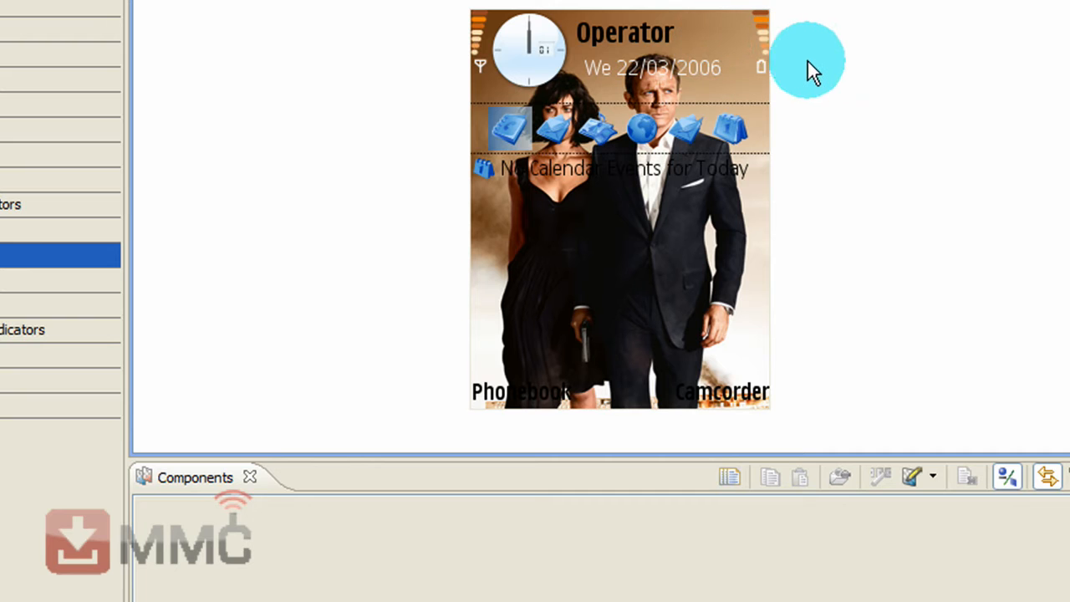
pyautogui.moveTo(776, 44)
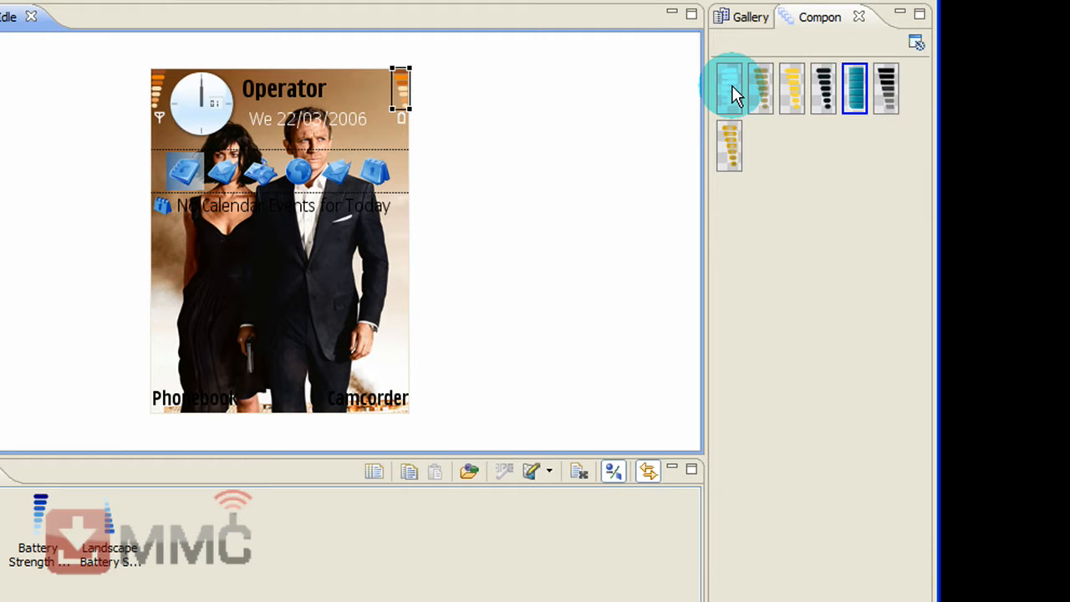
# Apply an alternative Signal Strength variant, then deselect to reveal the Idle Control Area Background.
pyautogui.click(732, 88)
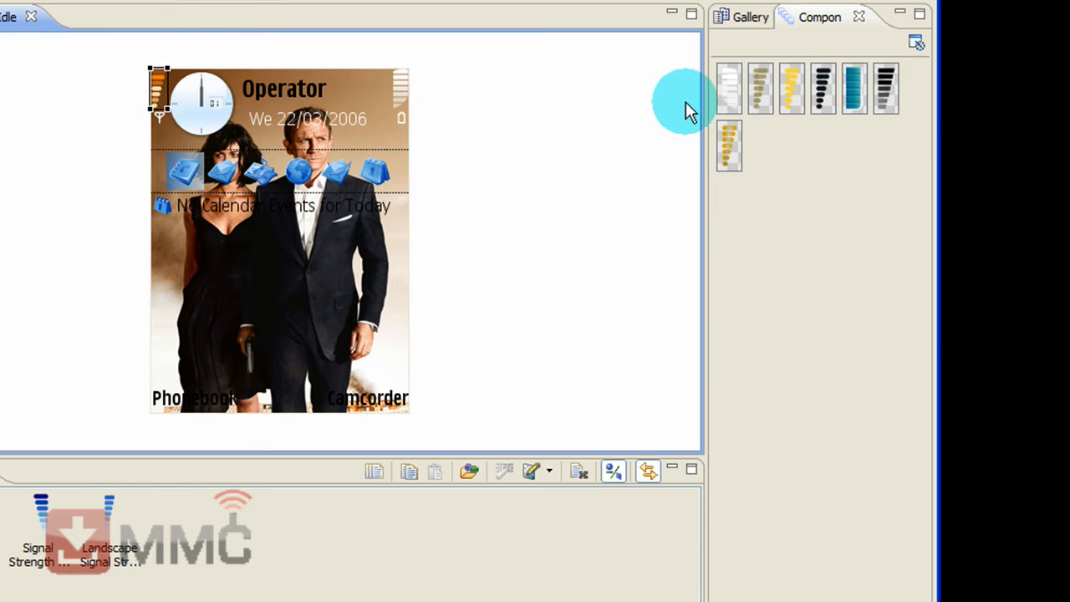
pyautogui.click(729, 90)
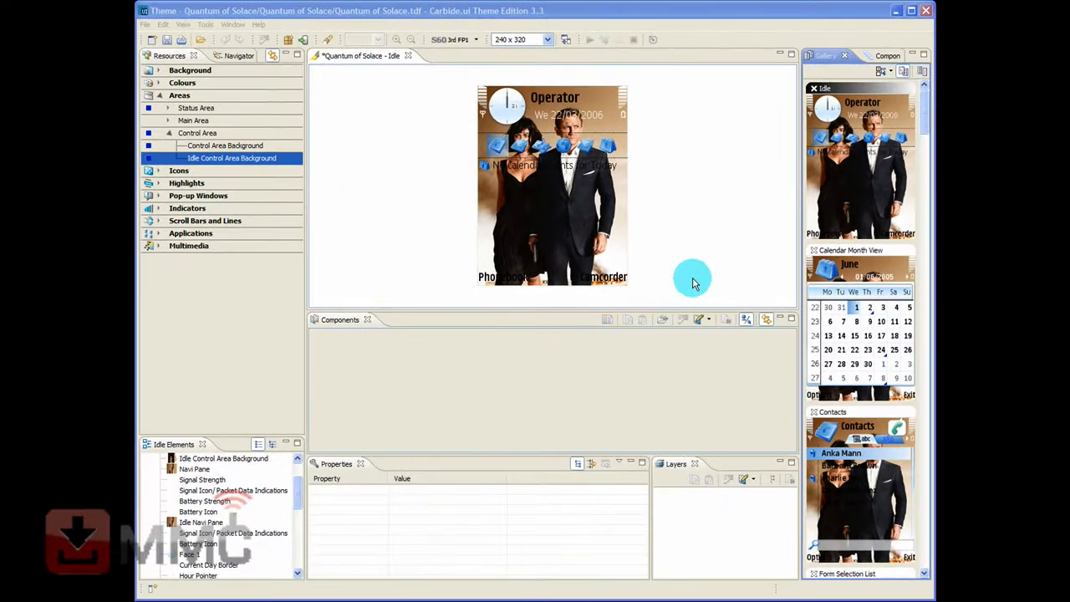
pyautogui.moveTo(667, 284)
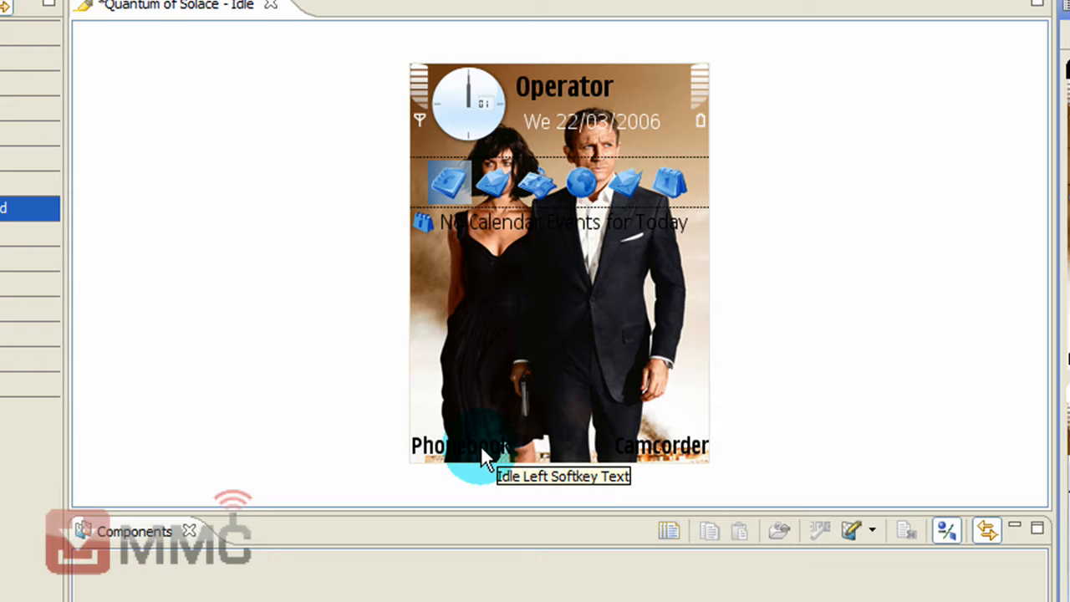
# Set the Idle Left Softkey Text (Phonebook) colour to goldenrod #daa520.
pyautogui.click(454, 445)
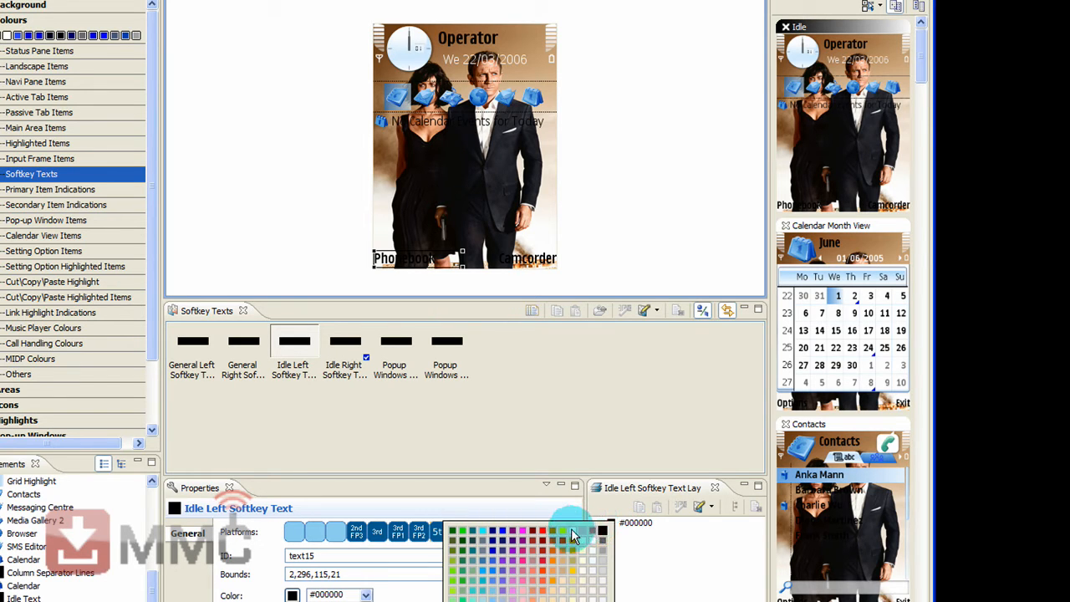
pyautogui.click(595, 532)
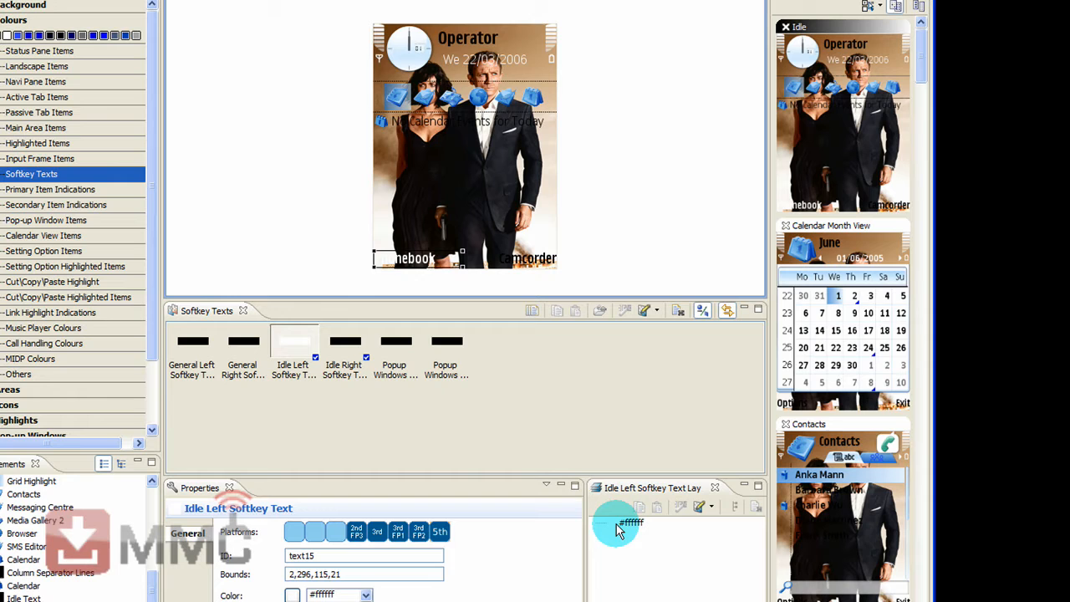
pyautogui.click(366, 595)
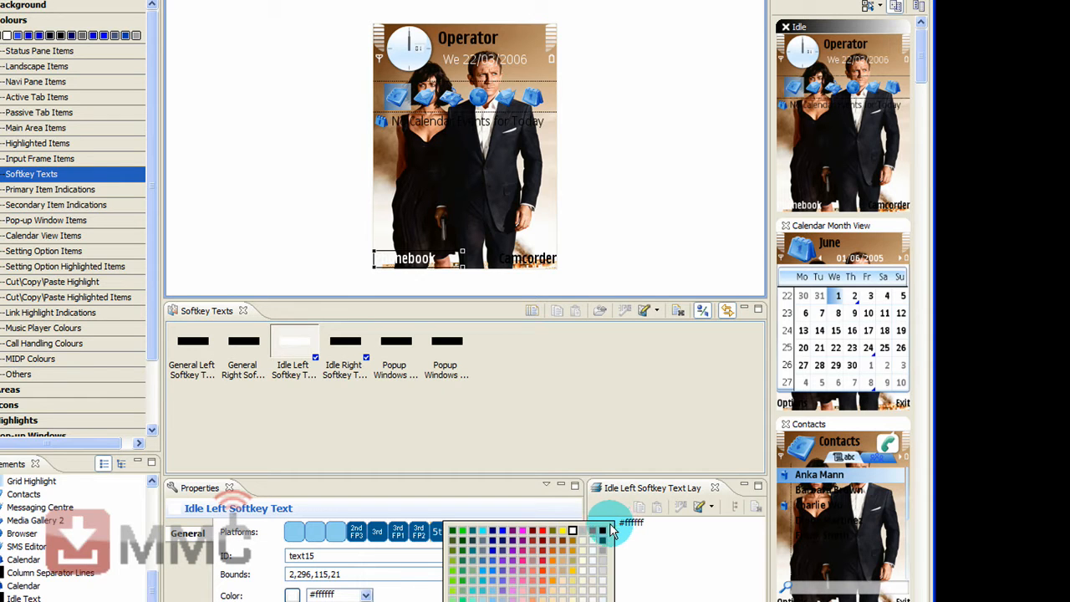
pyautogui.click(602, 529)
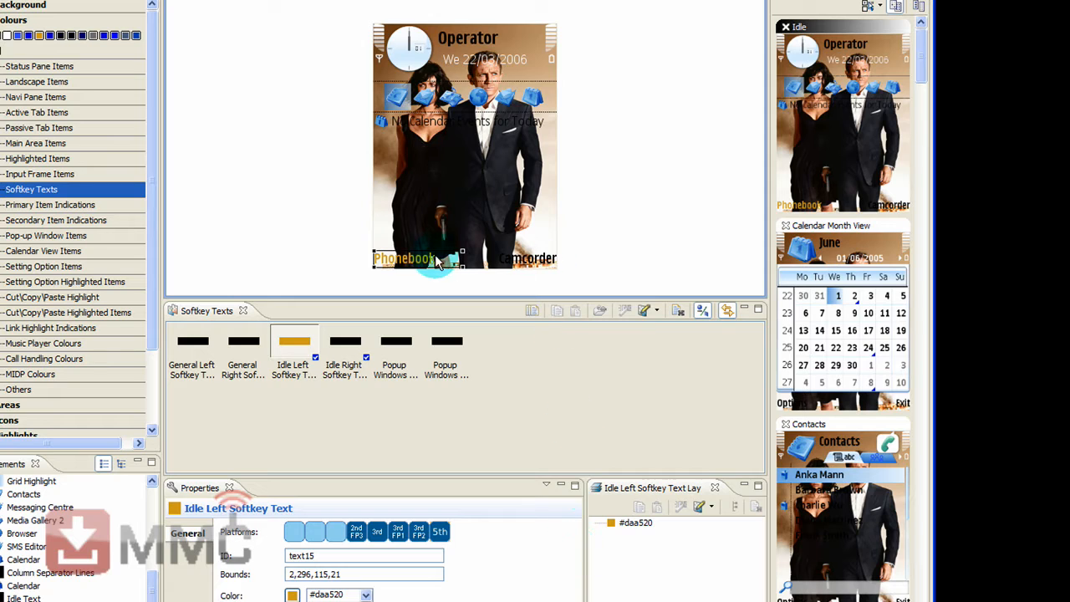
pyautogui.moveTo(527, 259)
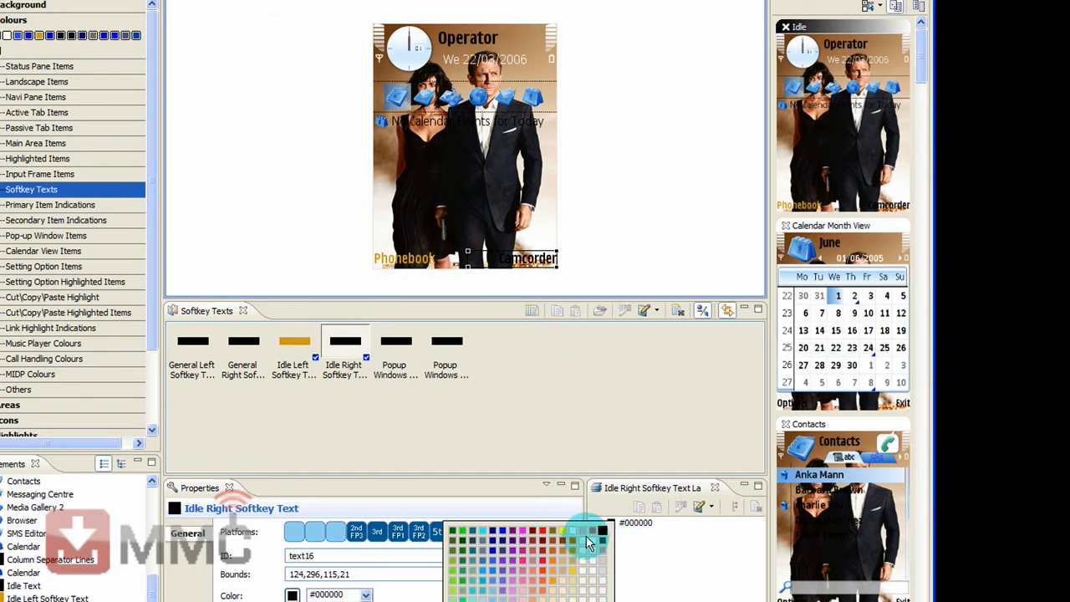
# Set the Idle Right Softkey Text (Camcorder) to the matching gold swatch.
pyautogui.click(575, 538)
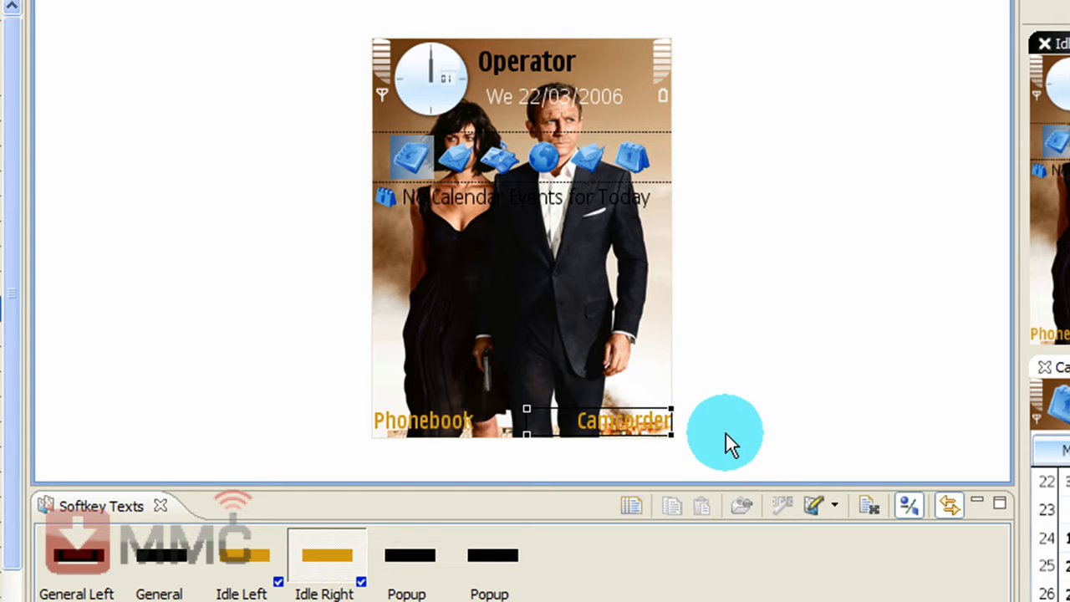
pyautogui.moveTo(669, 505)
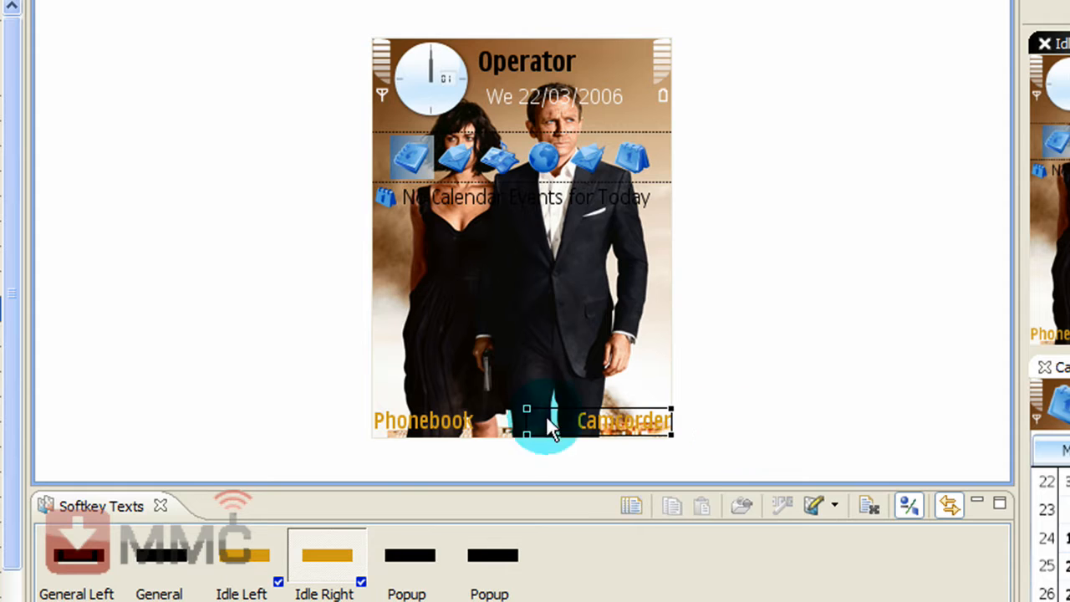
pyautogui.moveTo(632, 428)
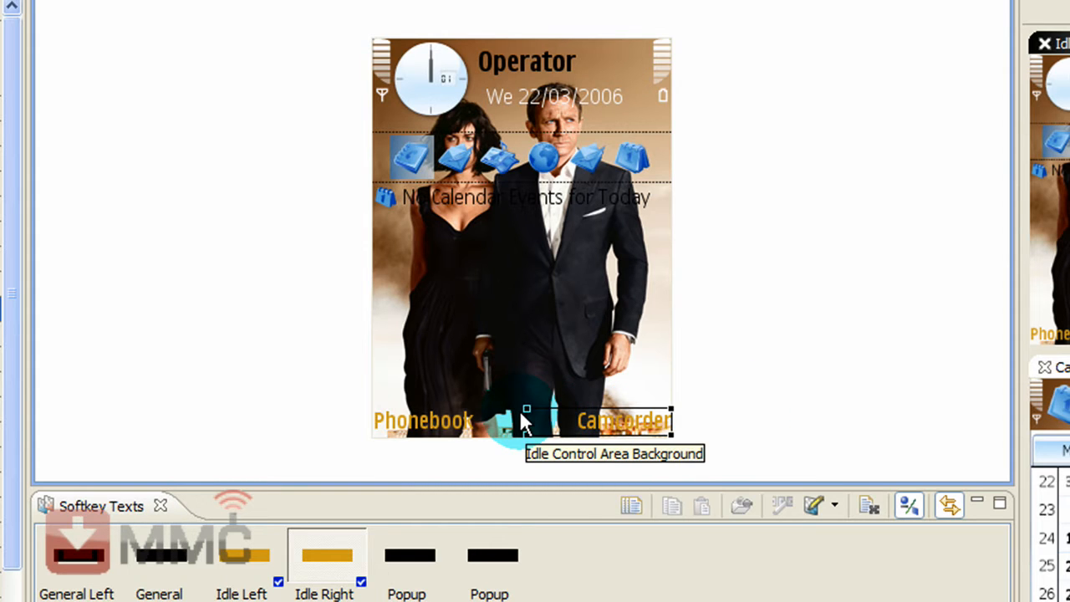
# Select the Idle Control Area Background and start Edit/Animate on it.
pyautogui.click(522, 421)
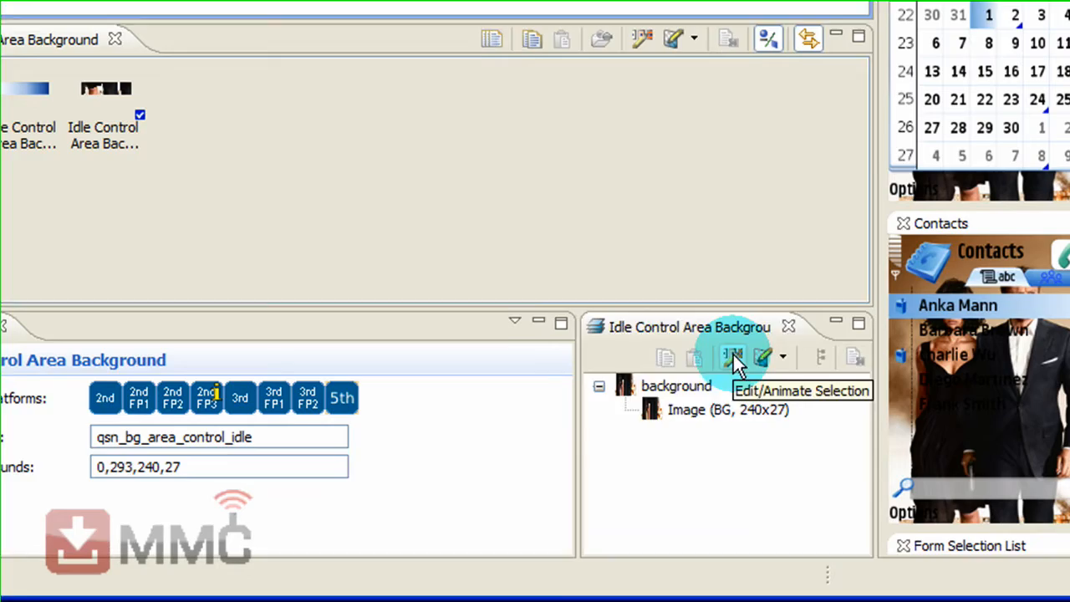
pyautogui.click(732, 356)
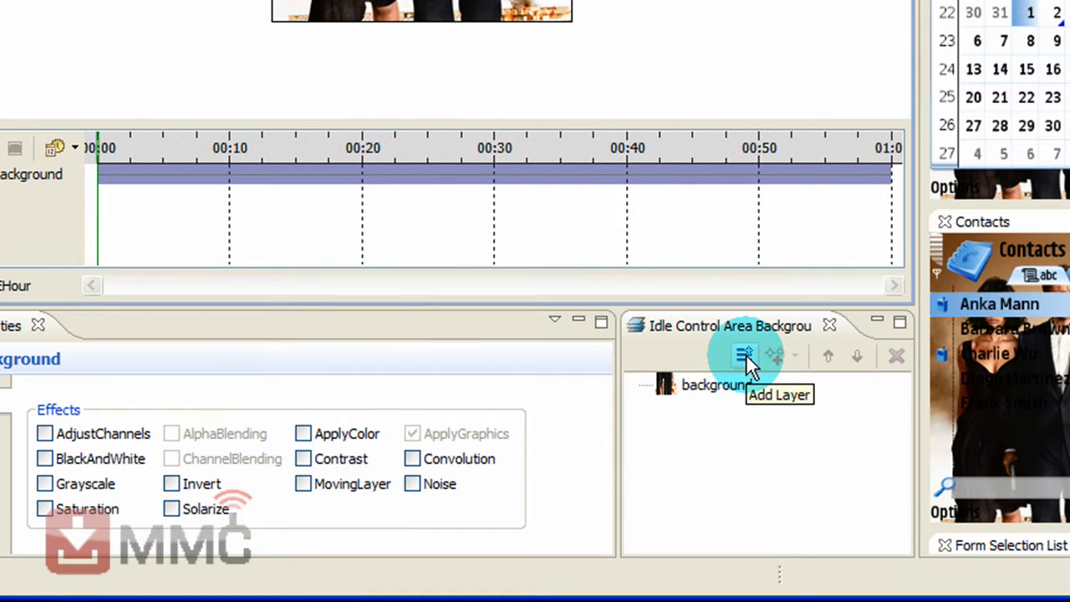
# Add layer1 with ApplyColor and ChannelBlending effects and adjust its BlendFactor around 133.
pyautogui.click(739, 355)
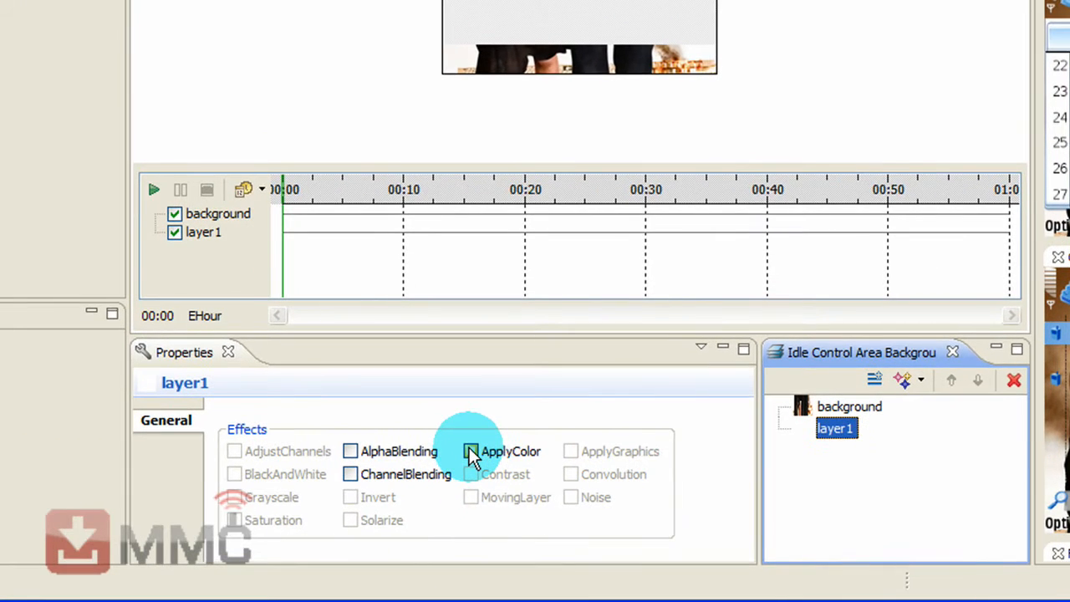
pyautogui.click(471, 451)
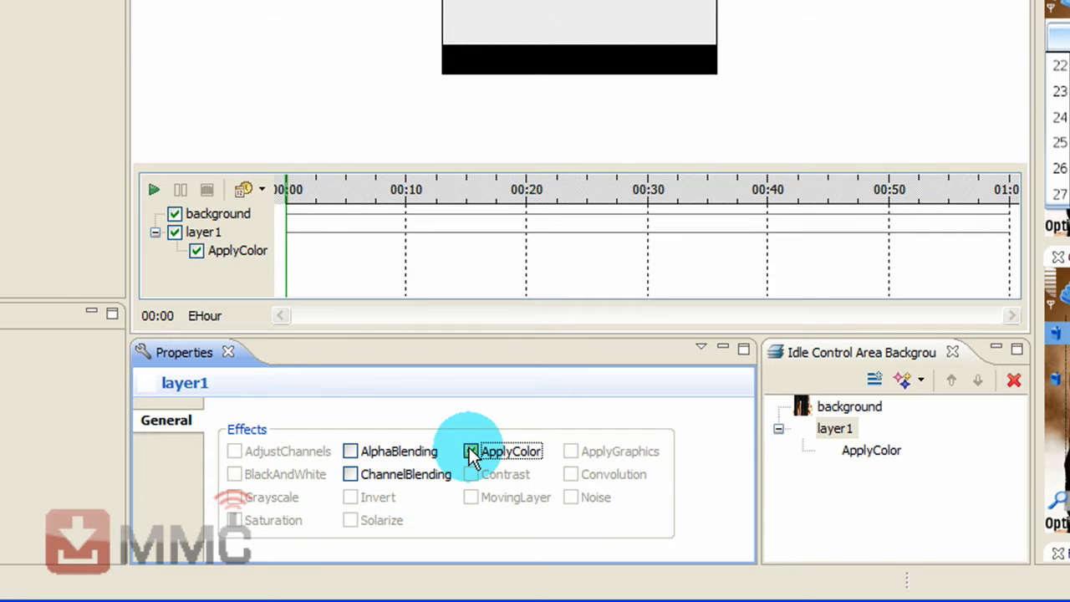
pyautogui.click(471, 451)
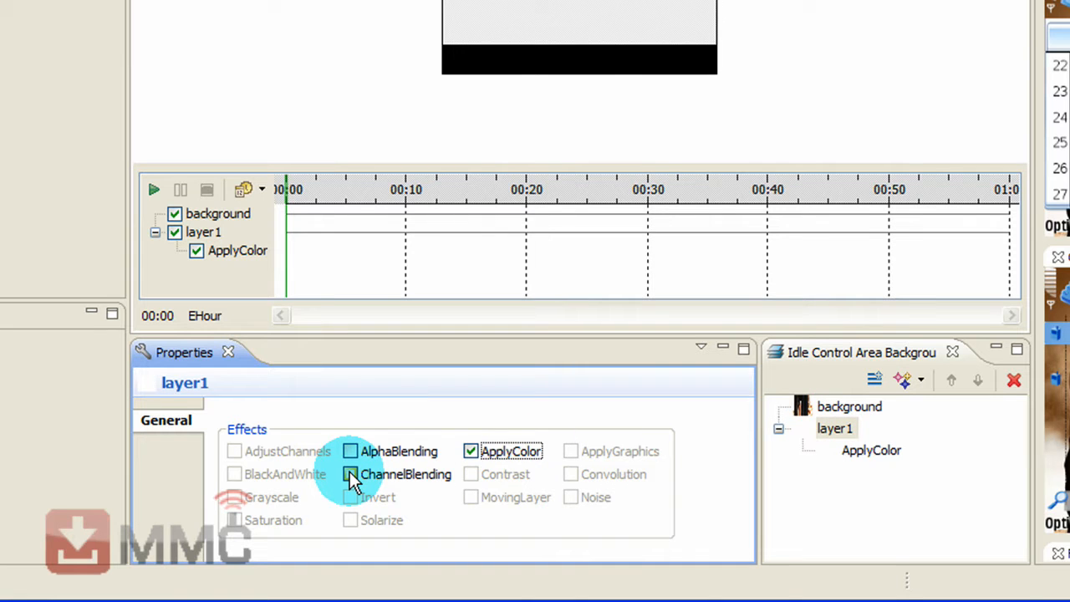
pyautogui.click(351, 475)
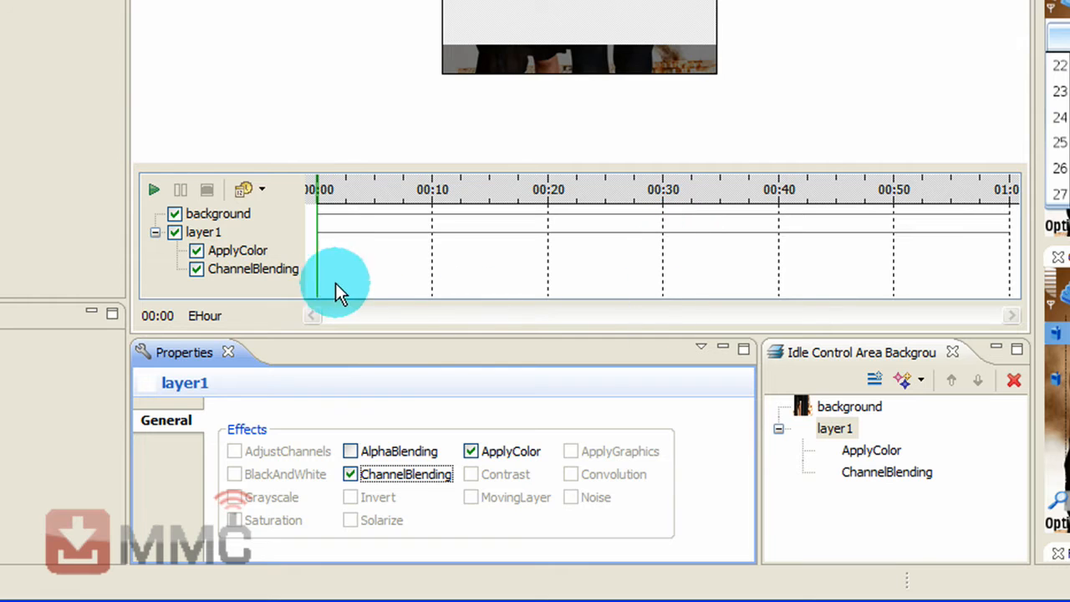
pyautogui.click(254, 267)
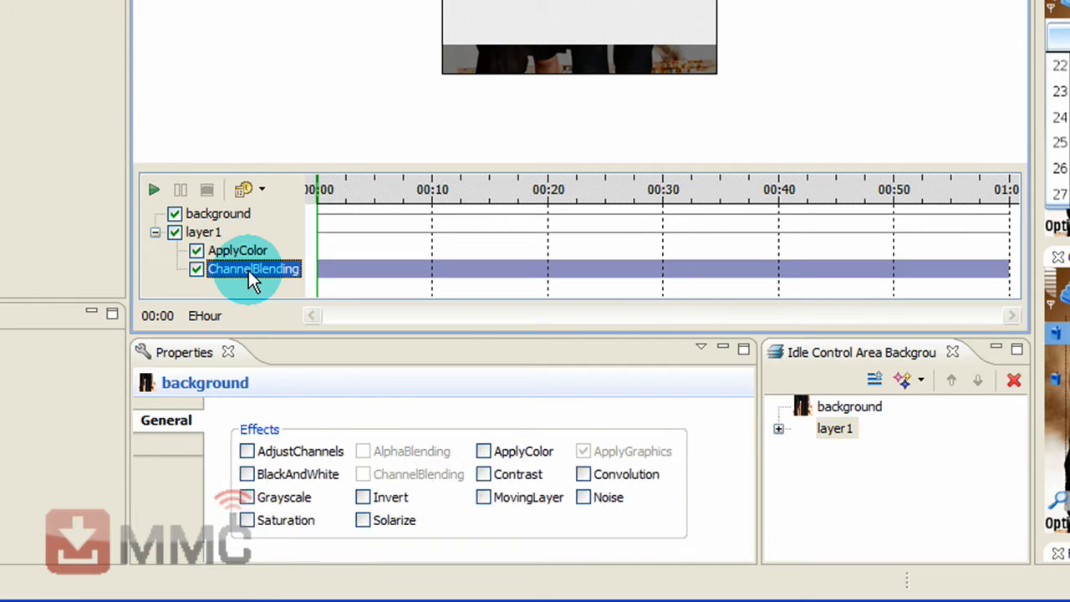
pyautogui.click(254, 268)
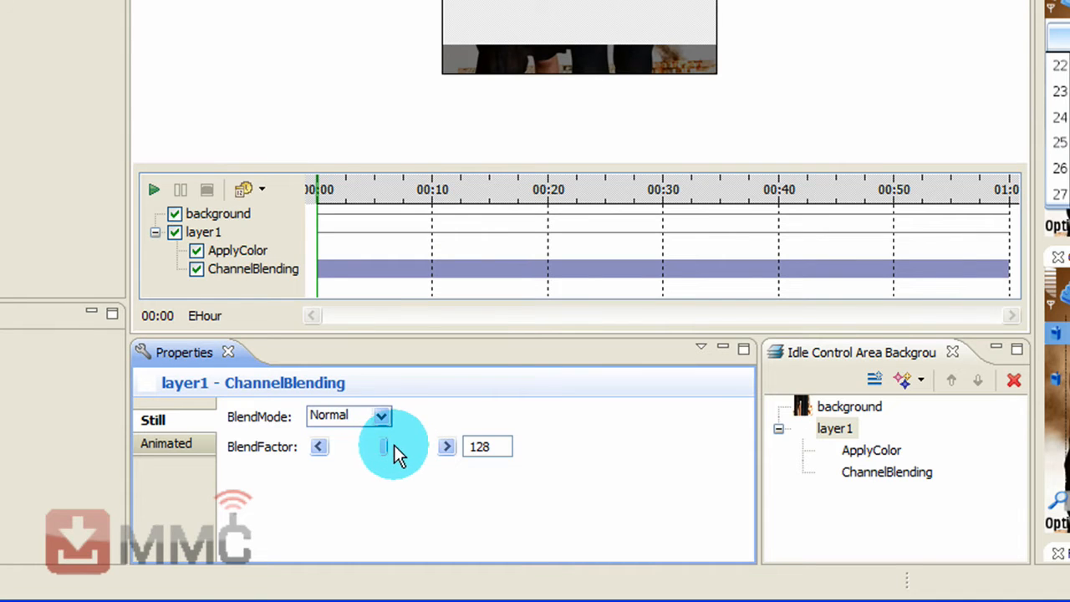
pyautogui.moveTo(384, 445); pyautogui.dragTo(421, 445)
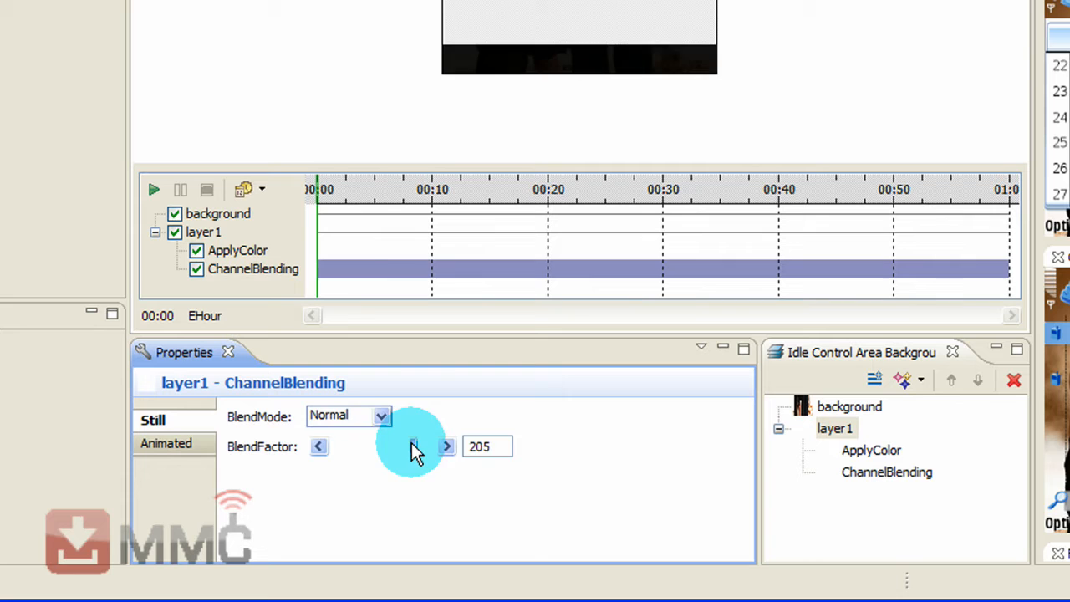
pyautogui.click(444, 446)
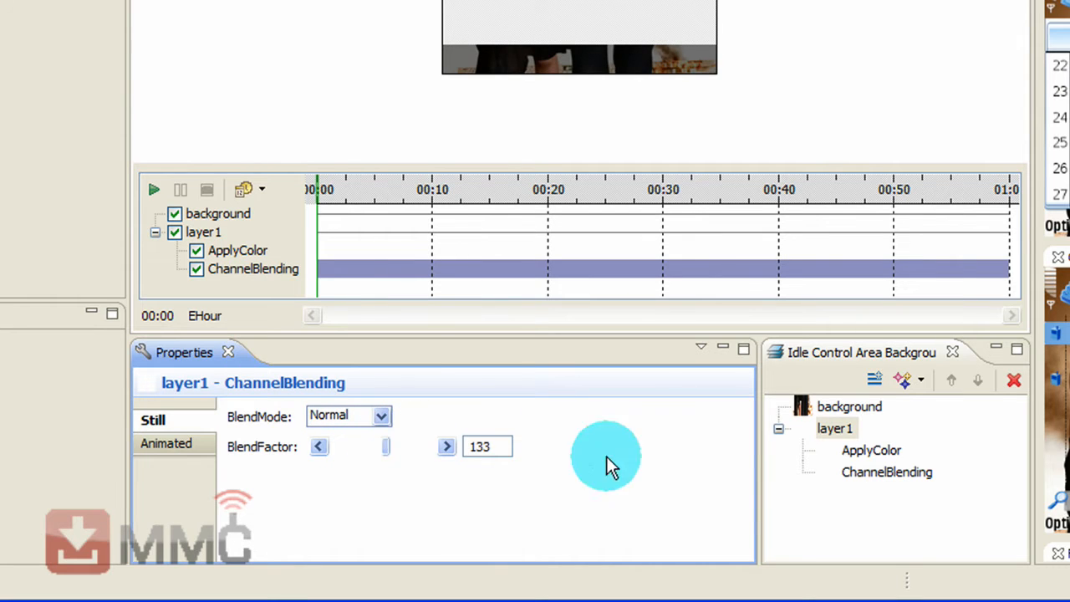
# Set layer1's ApplyColor to white 255,255,255 and its BlendFactor to 107.
pyautogui.click(237, 251)
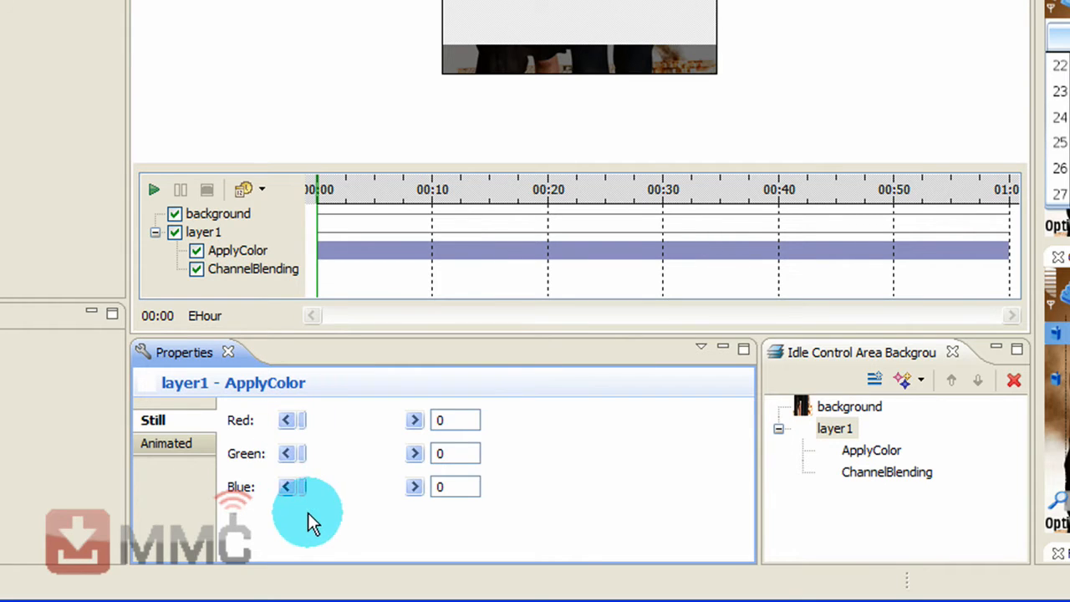
pyautogui.moveTo(301, 424)
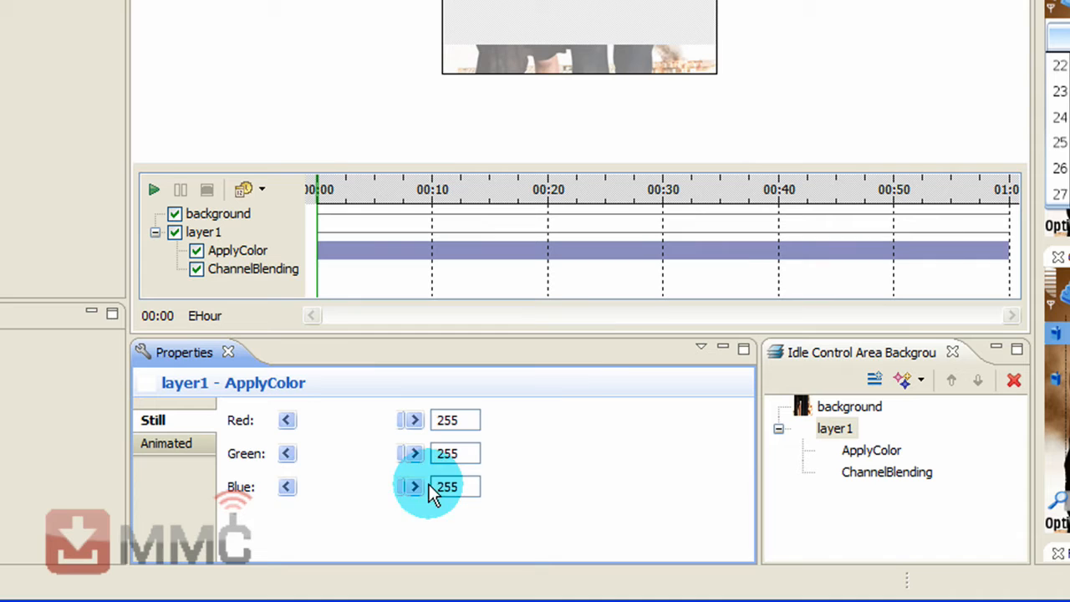
pyautogui.moveTo(603, 142)
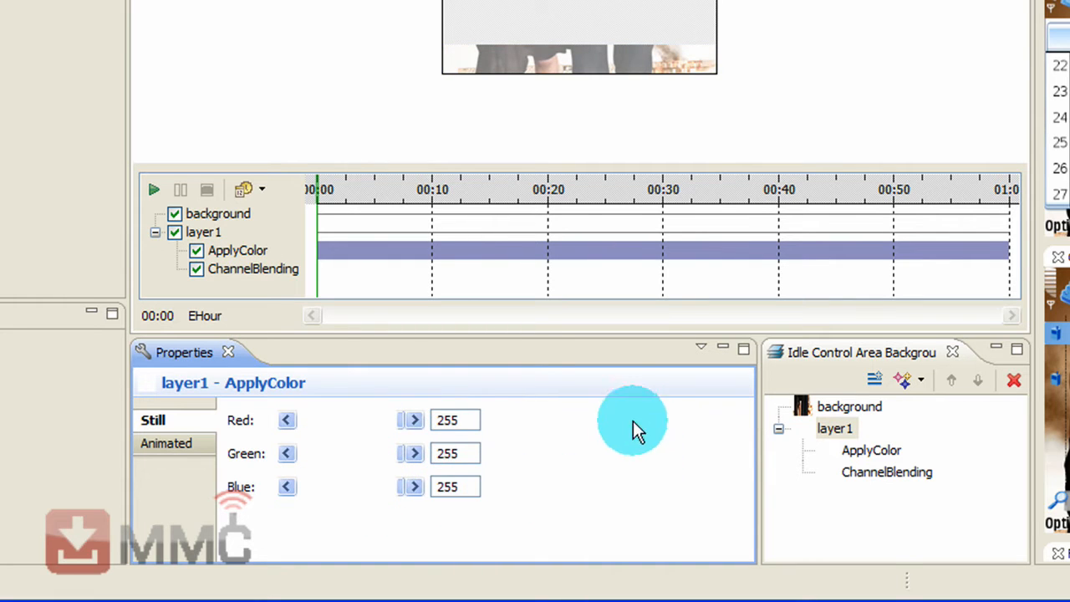
pyautogui.click(254, 267)
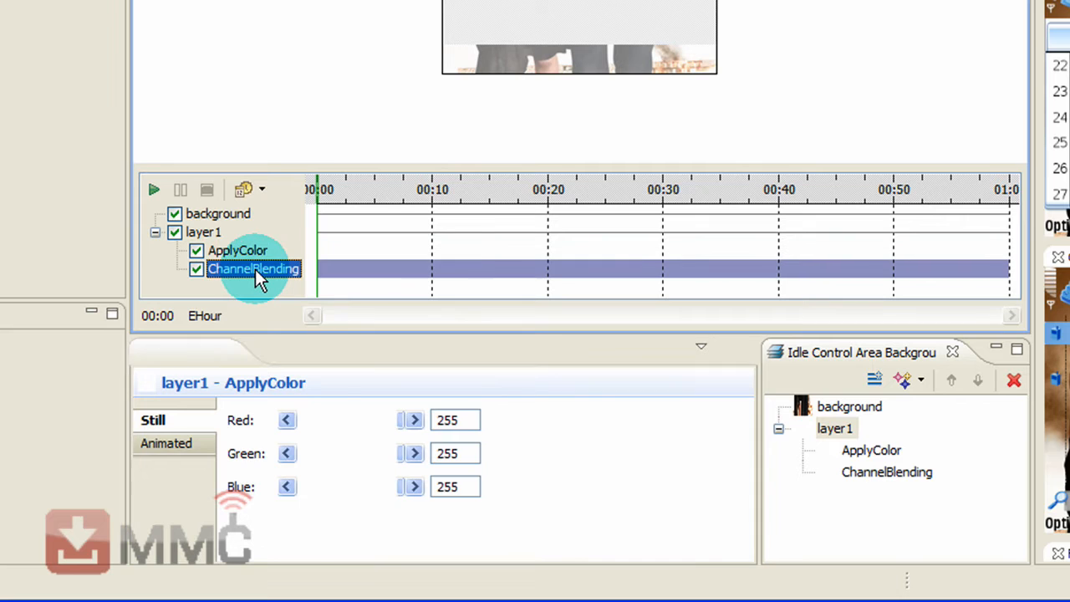
pyautogui.click(254, 267)
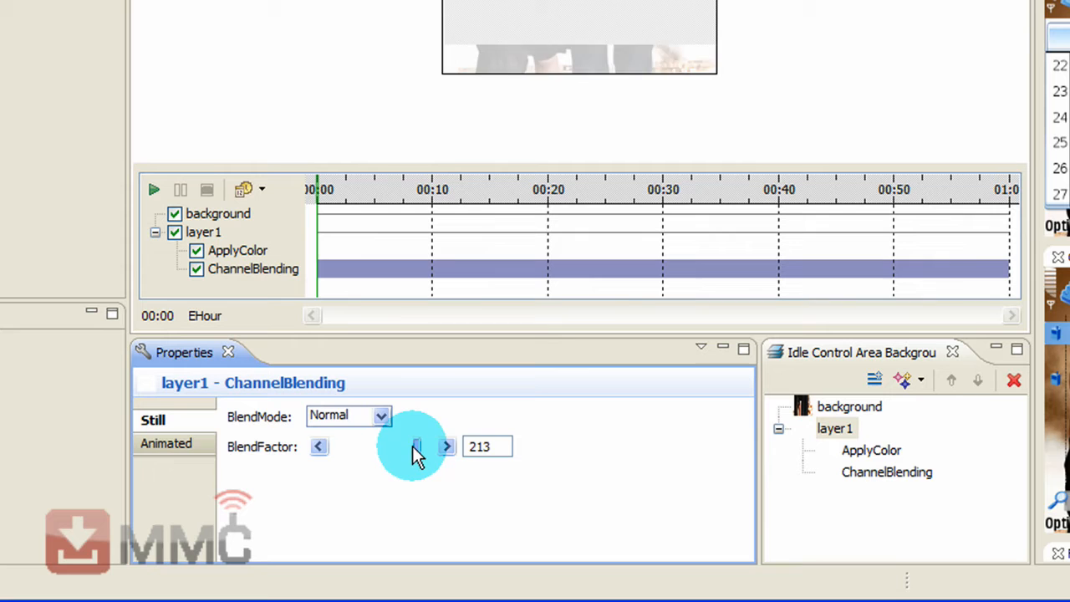
pyautogui.moveTo(416, 445); pyautogui.dragTo(375, 445)
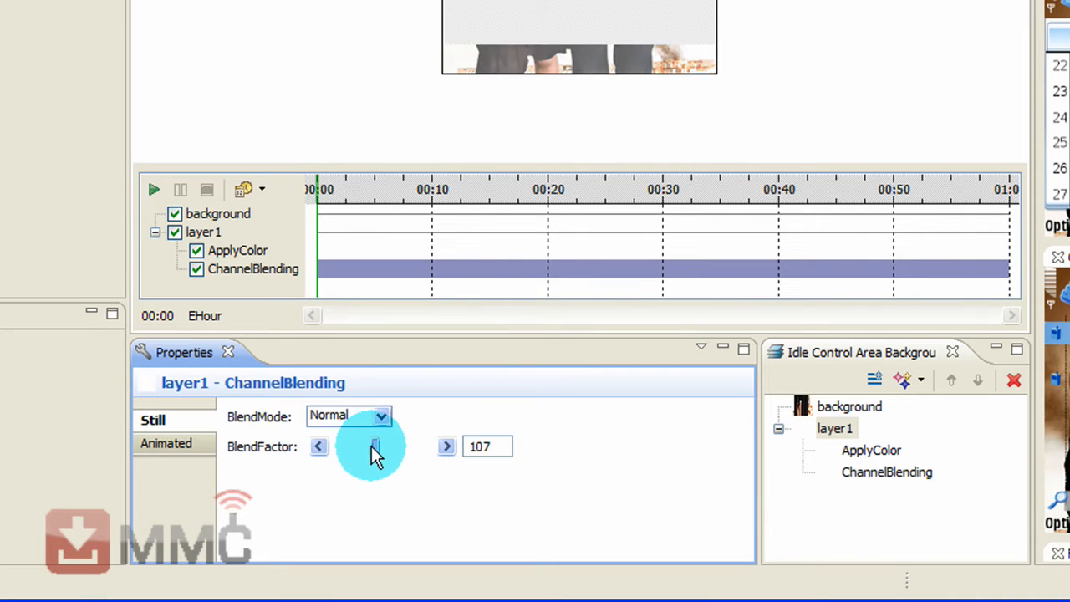
pyautogui.moveTo(374, 445); pyautogui.dragTo(381, 444)
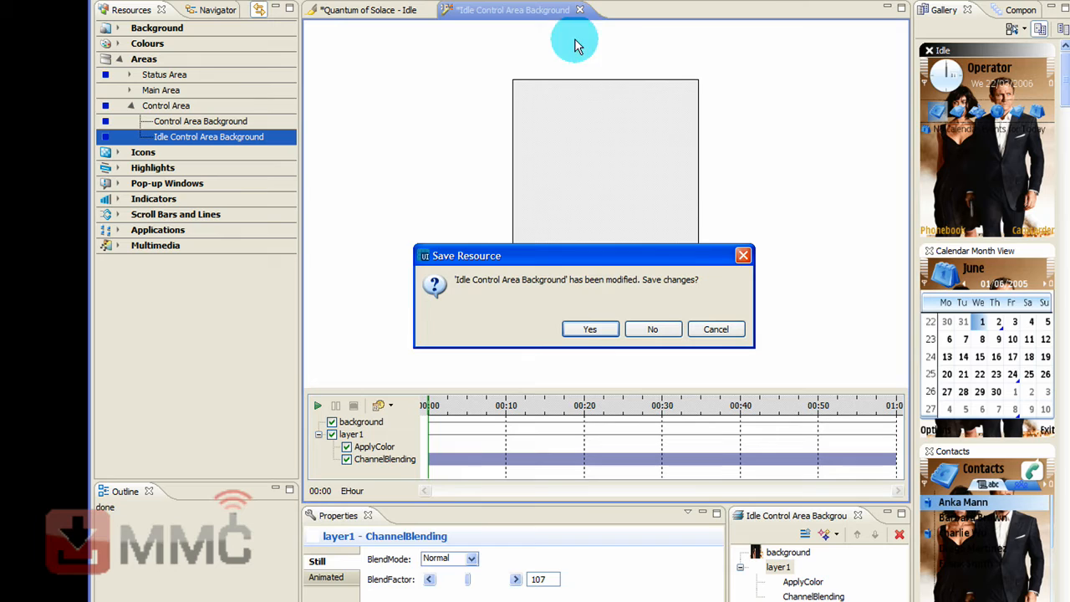
# Answer Yes to save the Idle Control Area Background, then select the analogue clock.
pyautogui.click(588, 327)
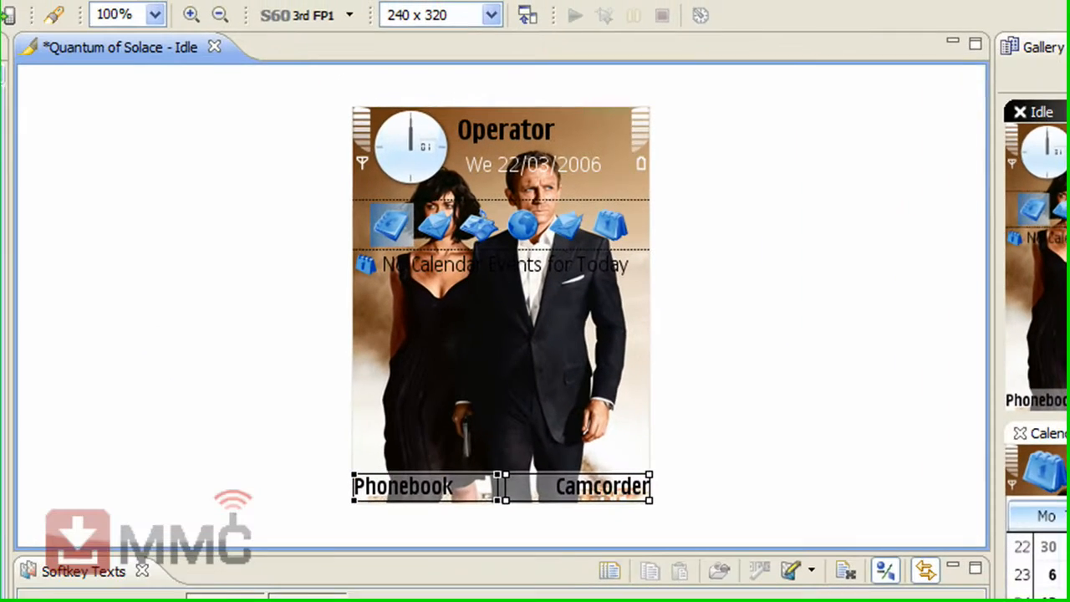
pyautogui.click(404, 491)
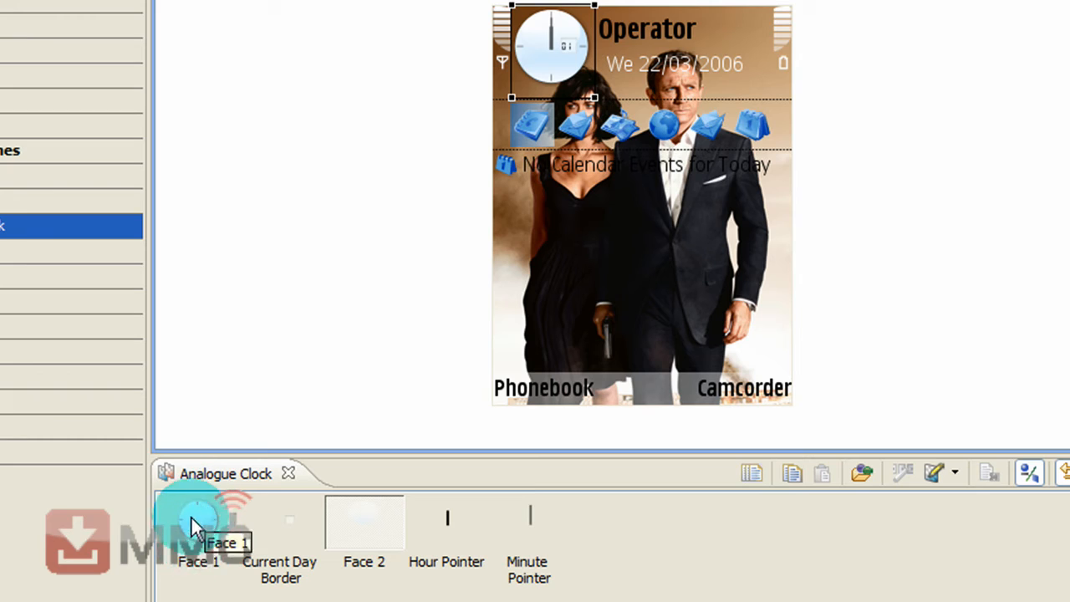
pyautogui.moveTo(298, 532)
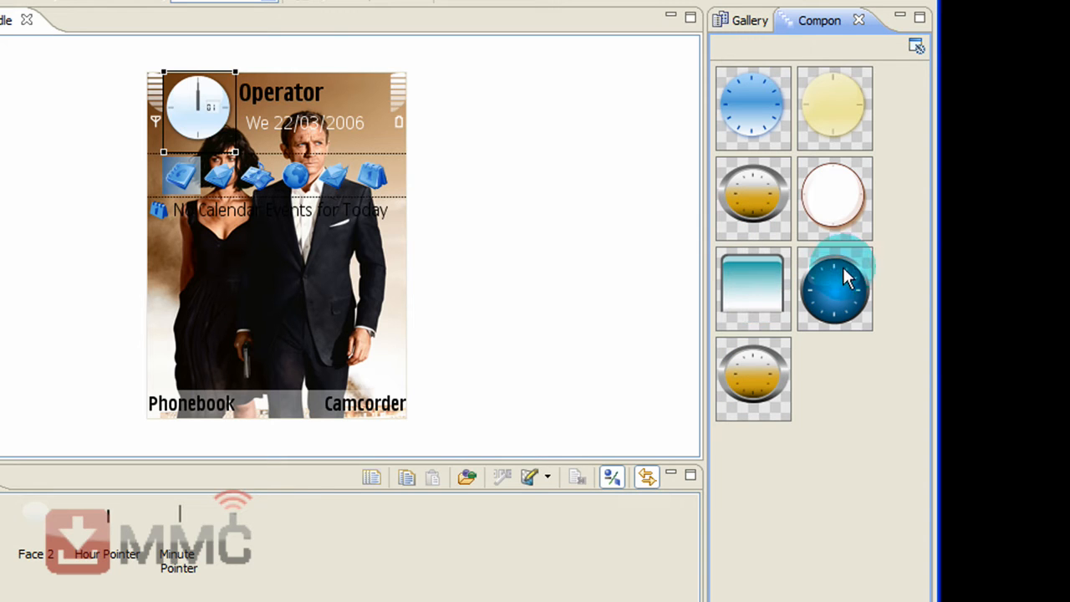
pyautogui.moveTo(832, 102)
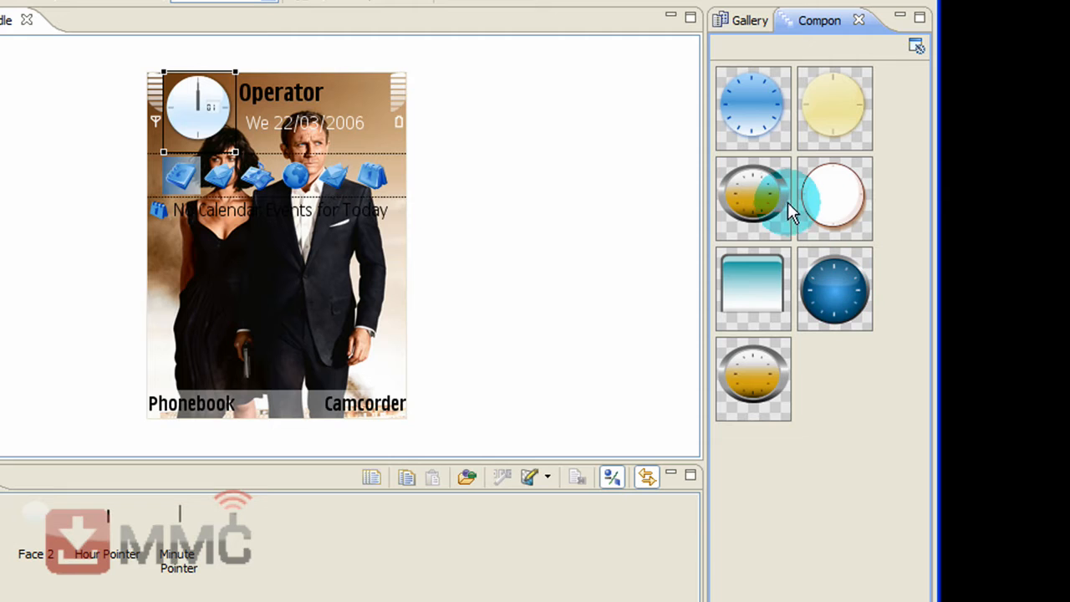
# Preview the silver-orange and Chameleon teal faces, then keep the white-rimmed clock face.
pyautogui.click(752, 197)
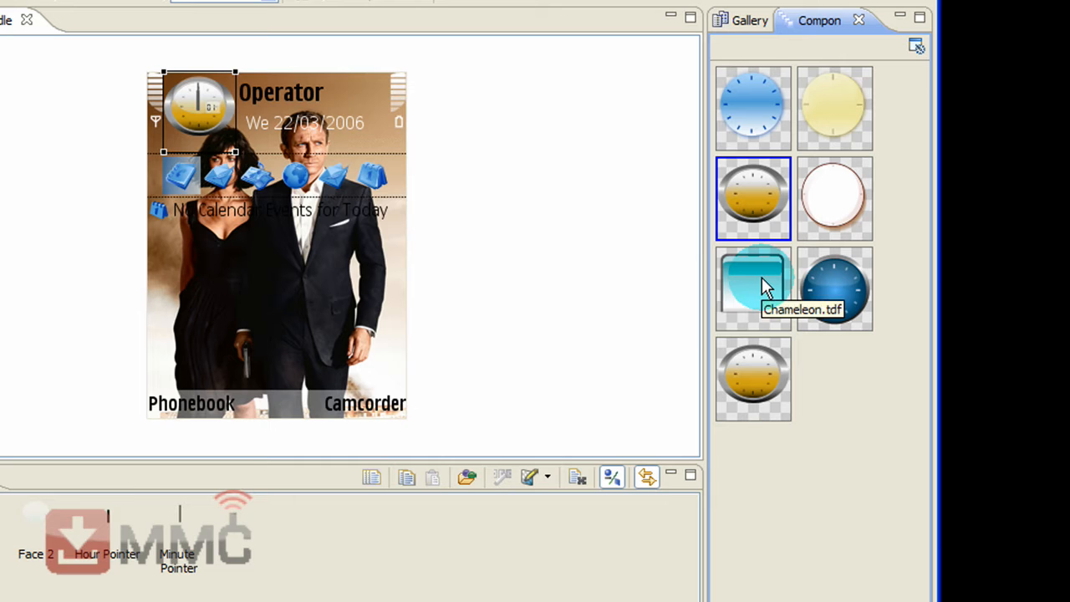
pyautogui.click(752, 288)
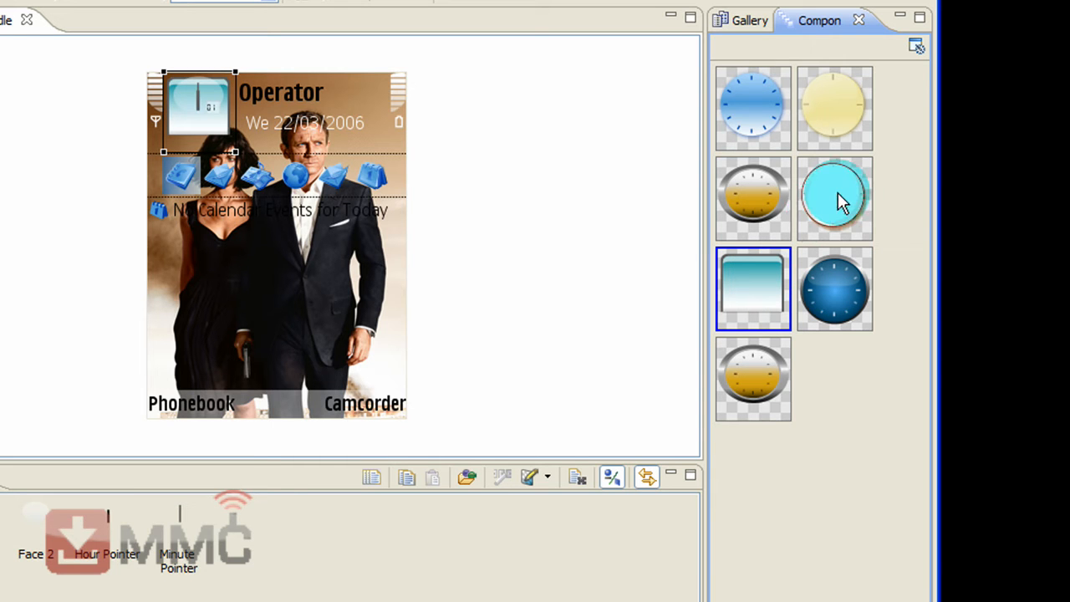
pyautogui.click(832, 197)
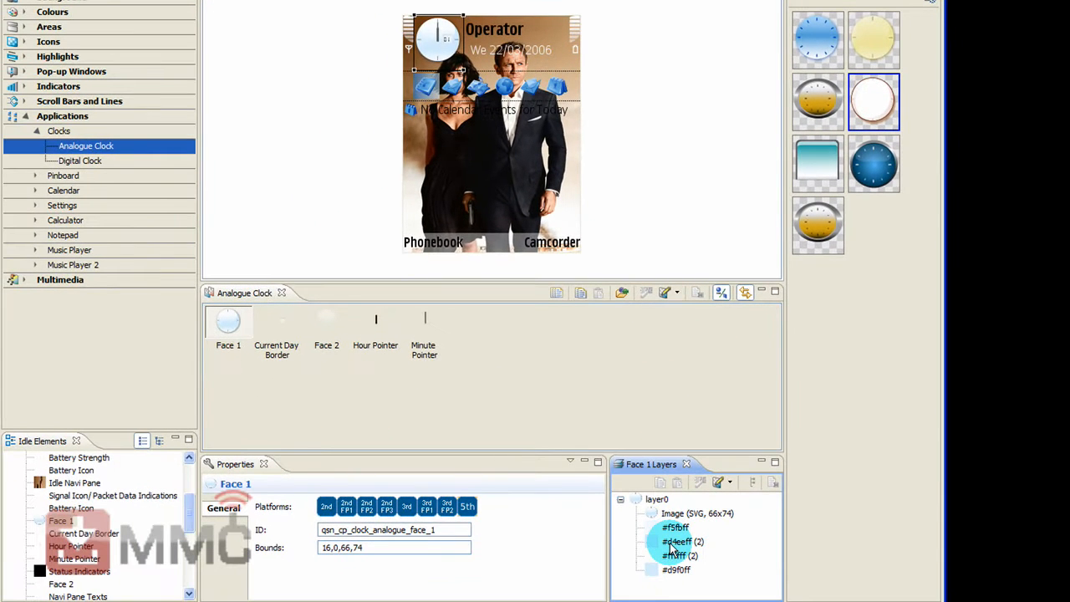
# Recolour Face 1's layers to brown #cd853f and tan #deb887.
pyautogui.click(672, 542)
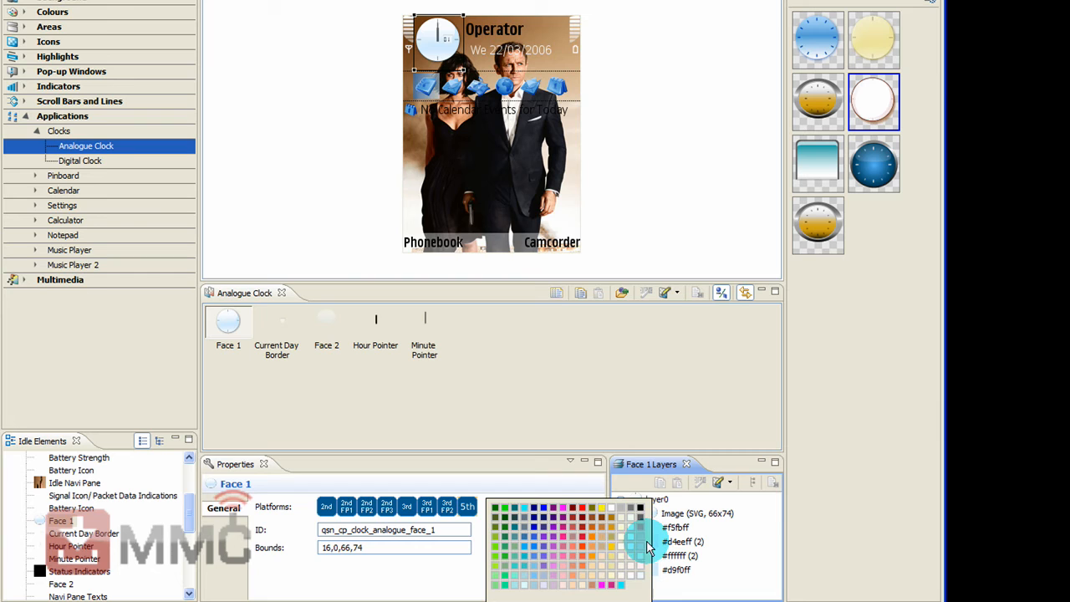
pyautogui.moveTo(602, 545)
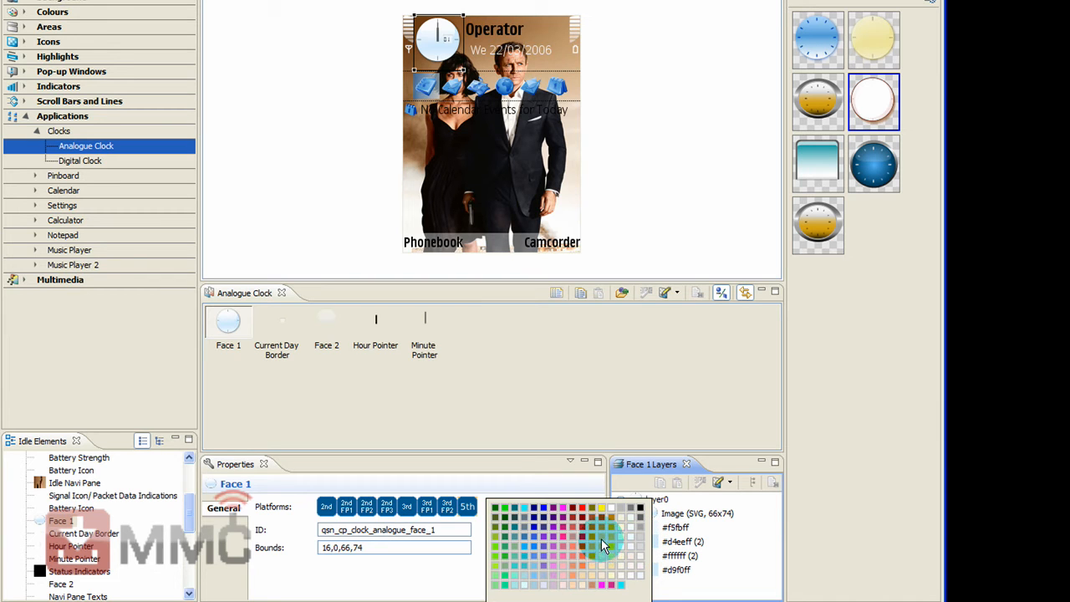
pyautogui.click(598, 530)
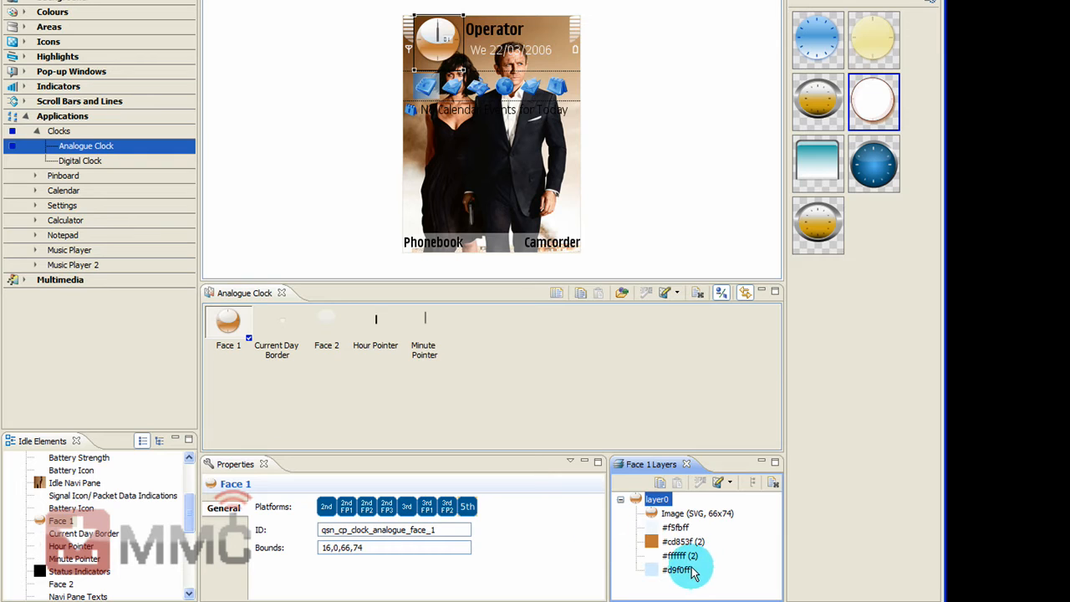
pyautogui.click(685, 571)
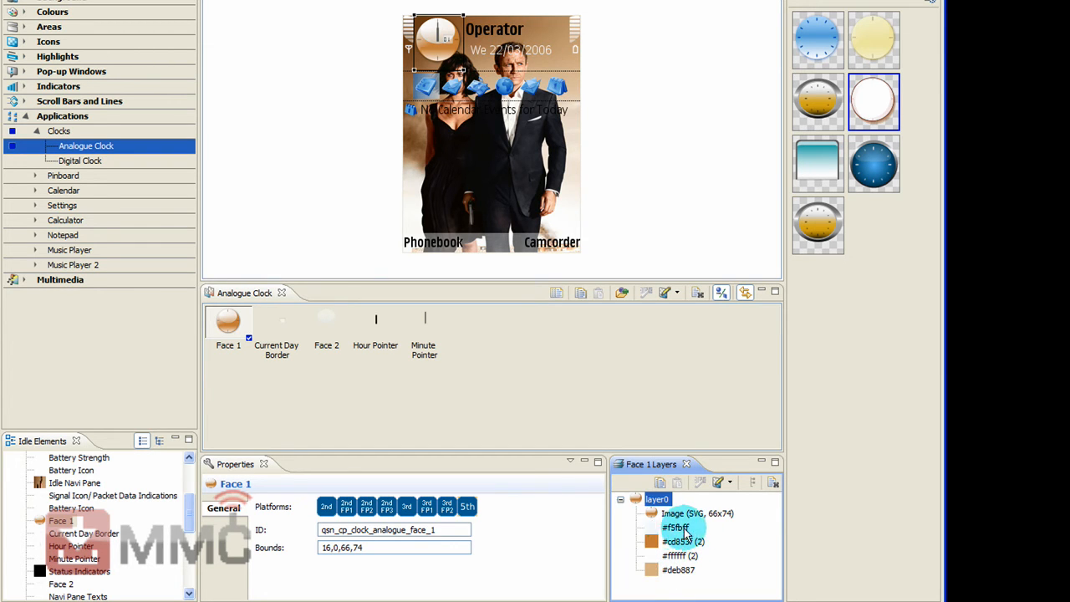
pyautogui.click(672, 527)
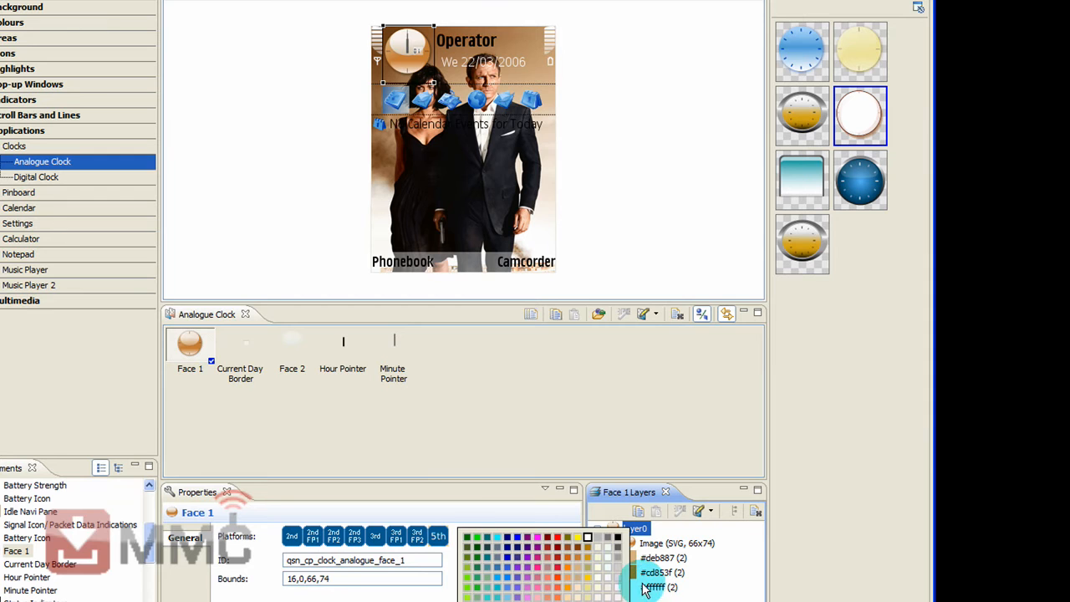
pyautogui.moveTo(561, 594)
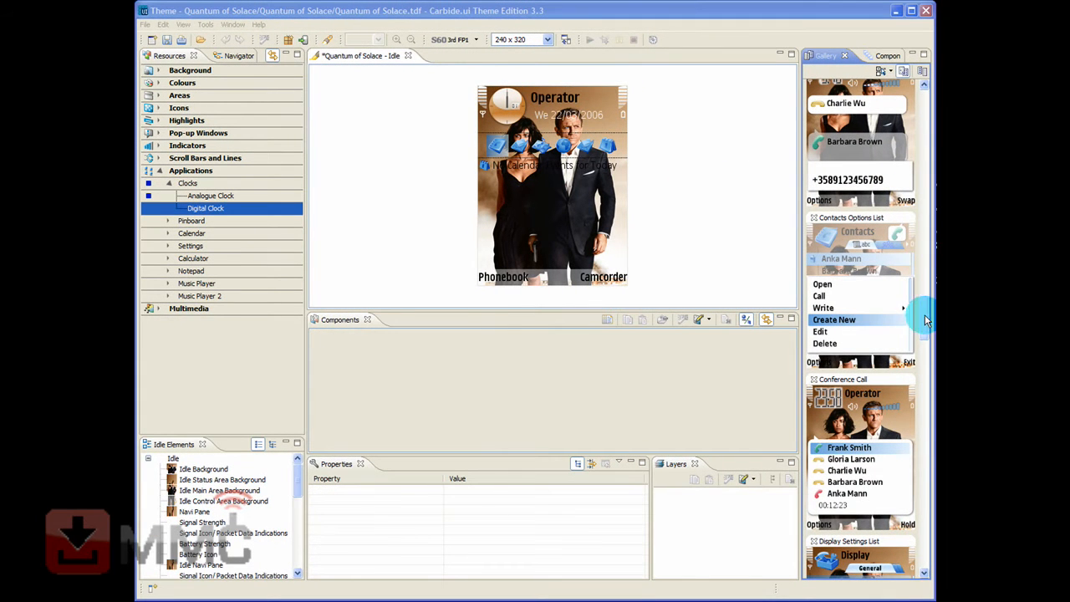
# Scroll the Gallery down to reach the Digital Clock element under Applications > Clocks.
pyautogui.scroll(-3)
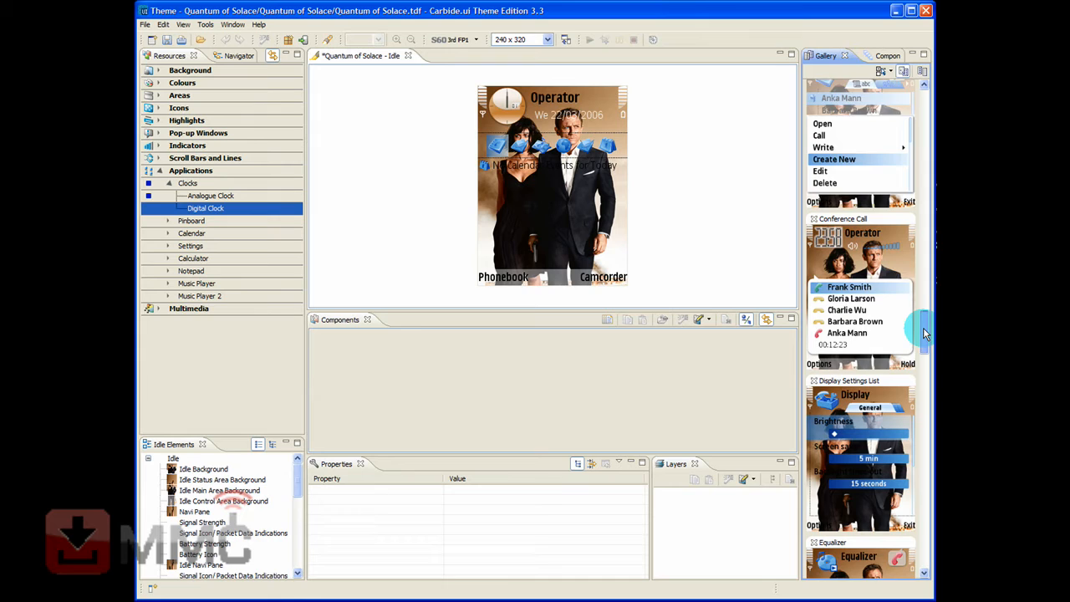
pyautogui.scroll(-3)
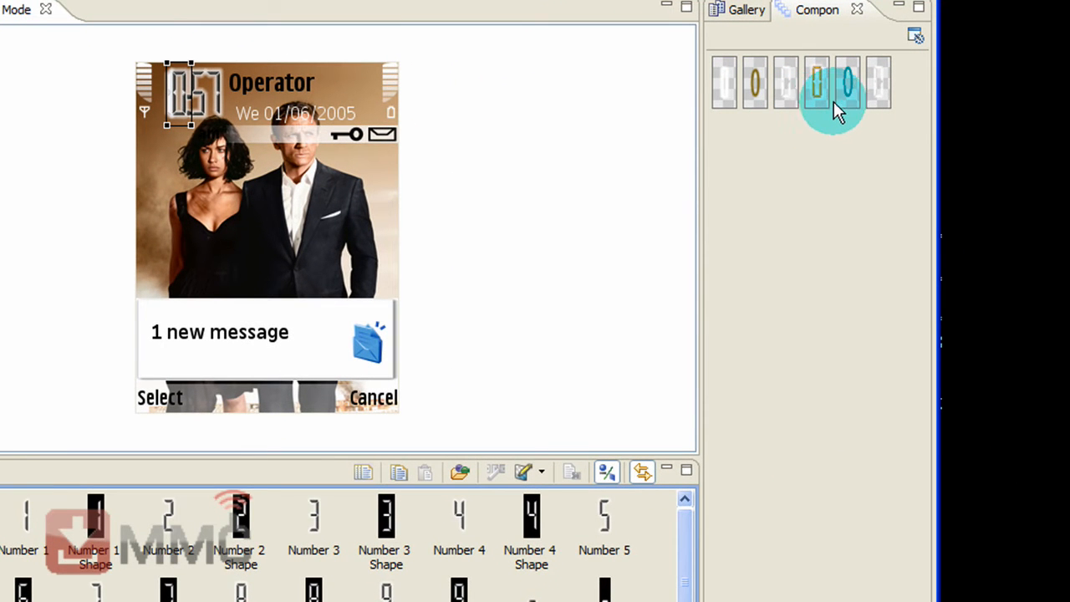
pyautogui.moveTo(889, 107)
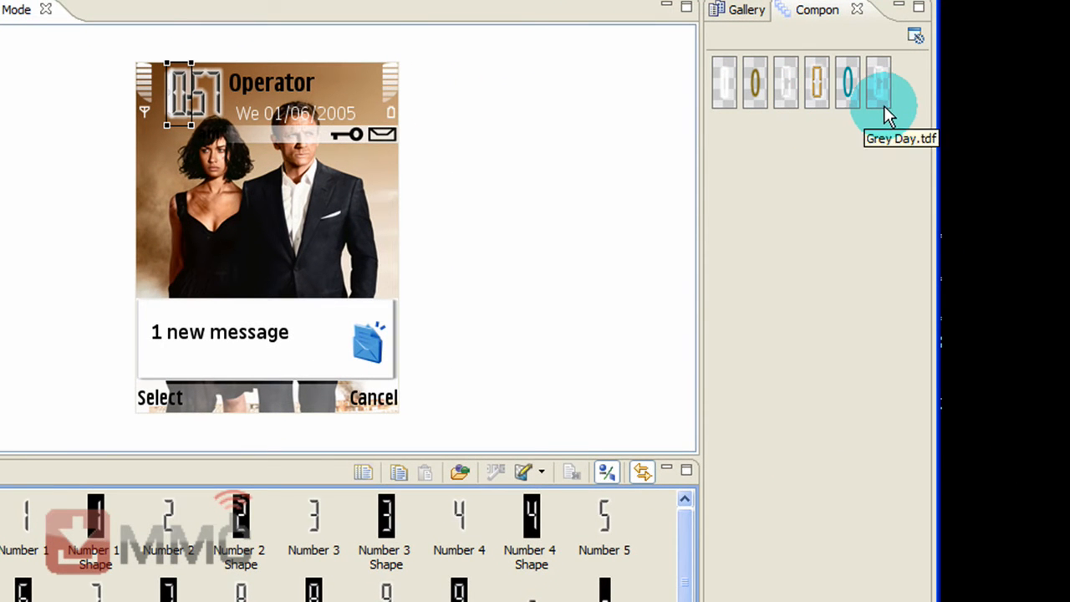
pyautogui.moveTo(725, 147)
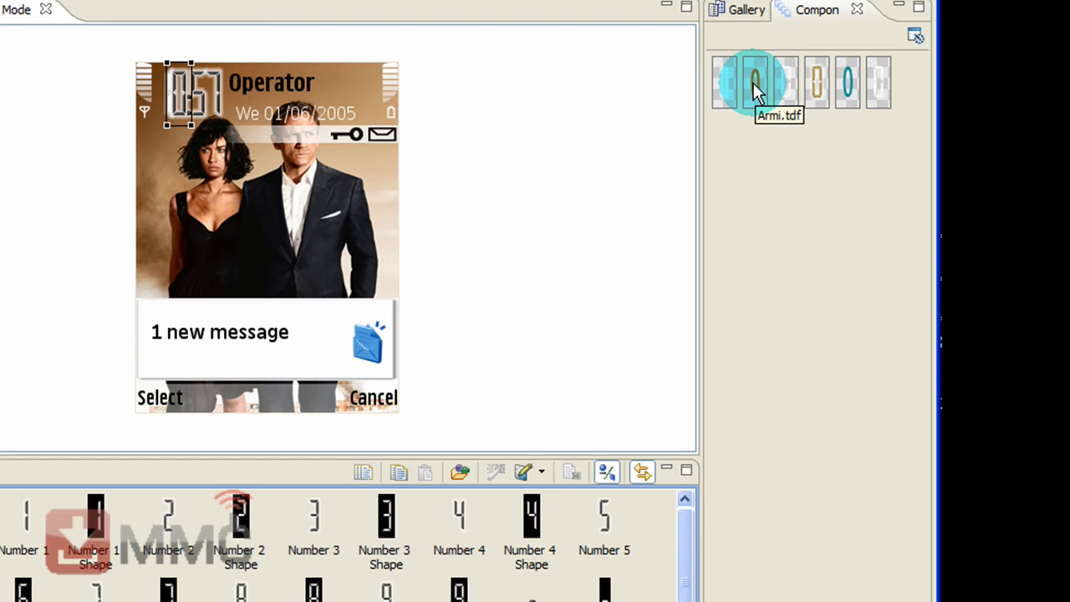
pyautogui.moveTo(716, 92)
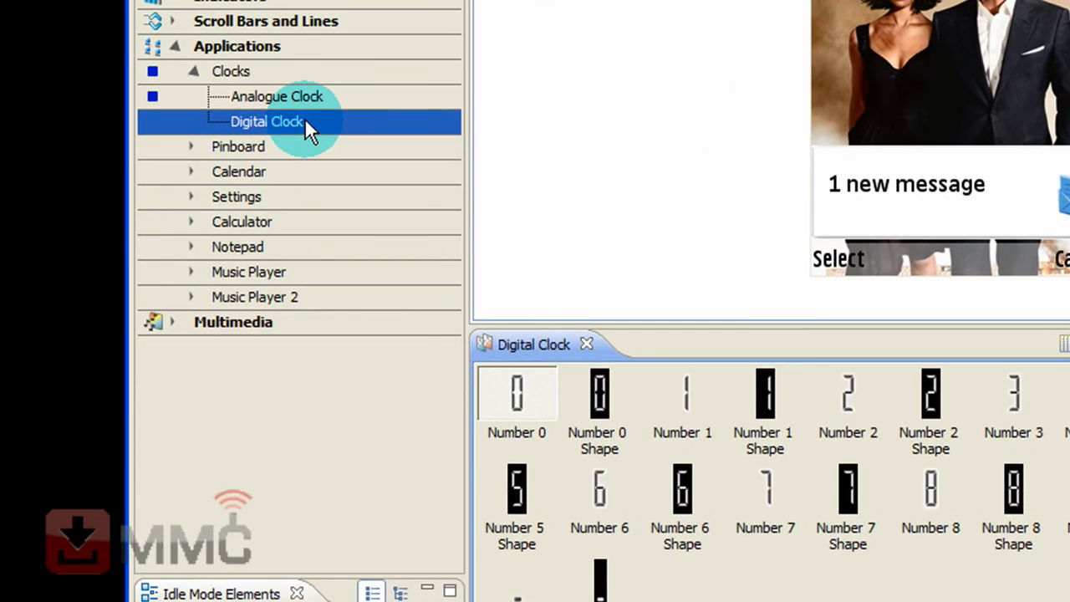
# Take the Digital Clock's digit content from the City.tdf theme in the Theme List.
pyautogui.rightClick(266, 120)
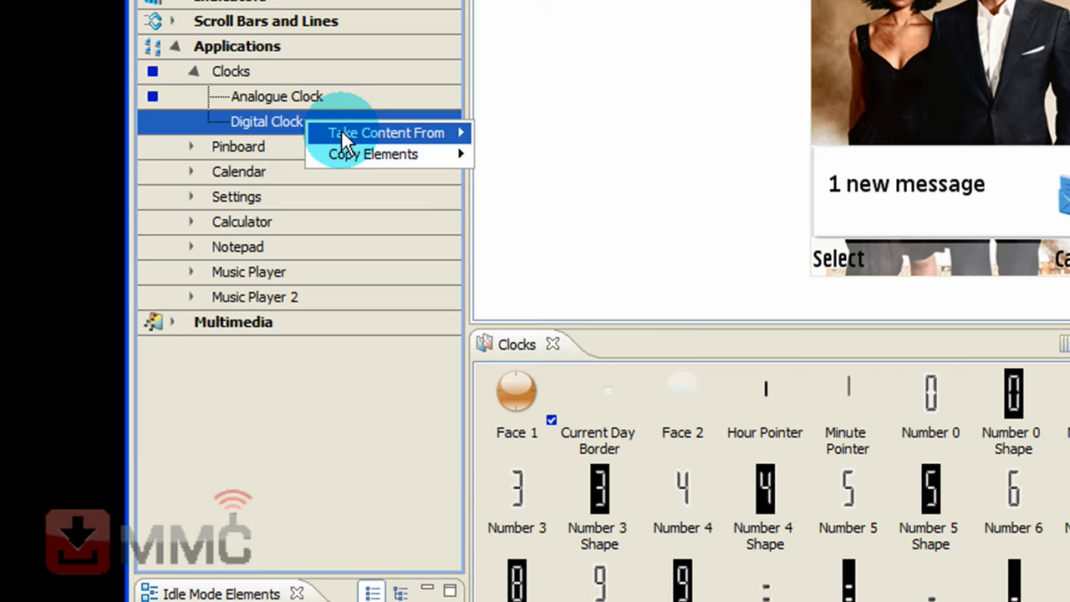
pyautogui.moveTo(384, 132)
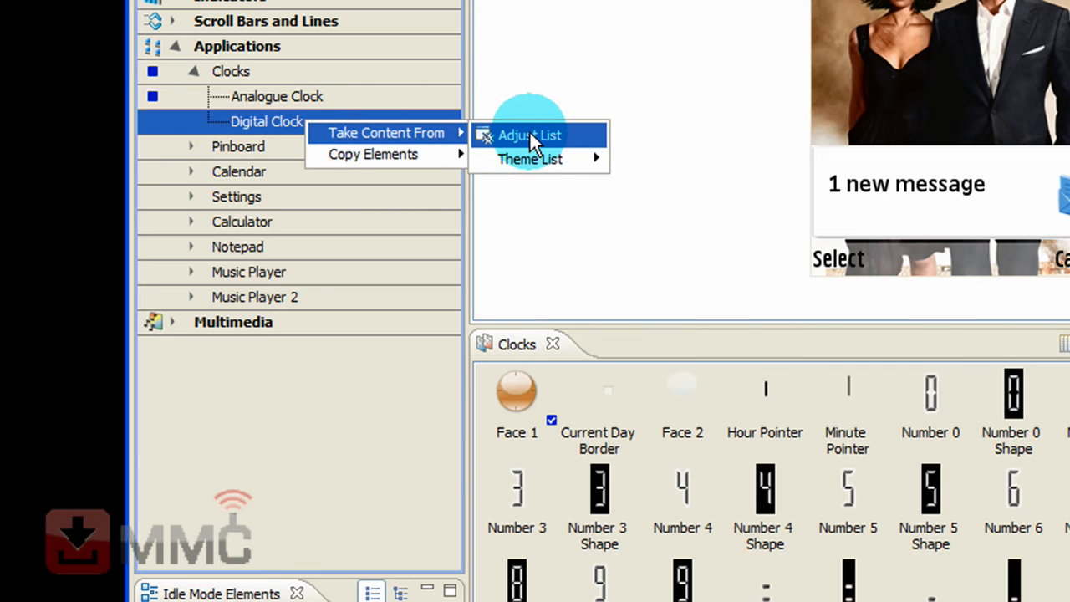
pyautogui.moveTo(530, 159)
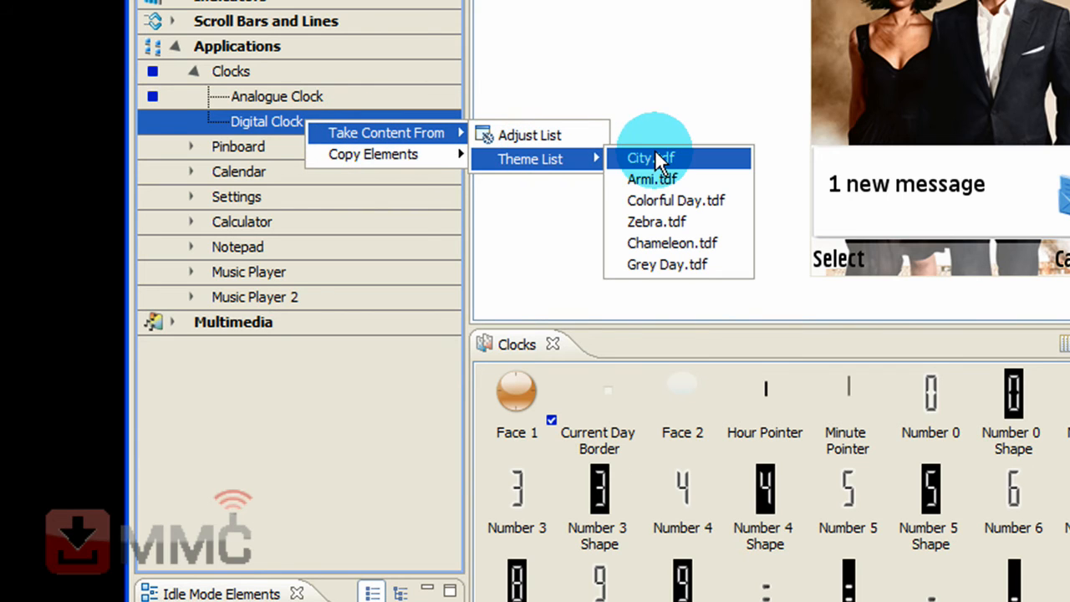
pyautogui.click(657, 158)
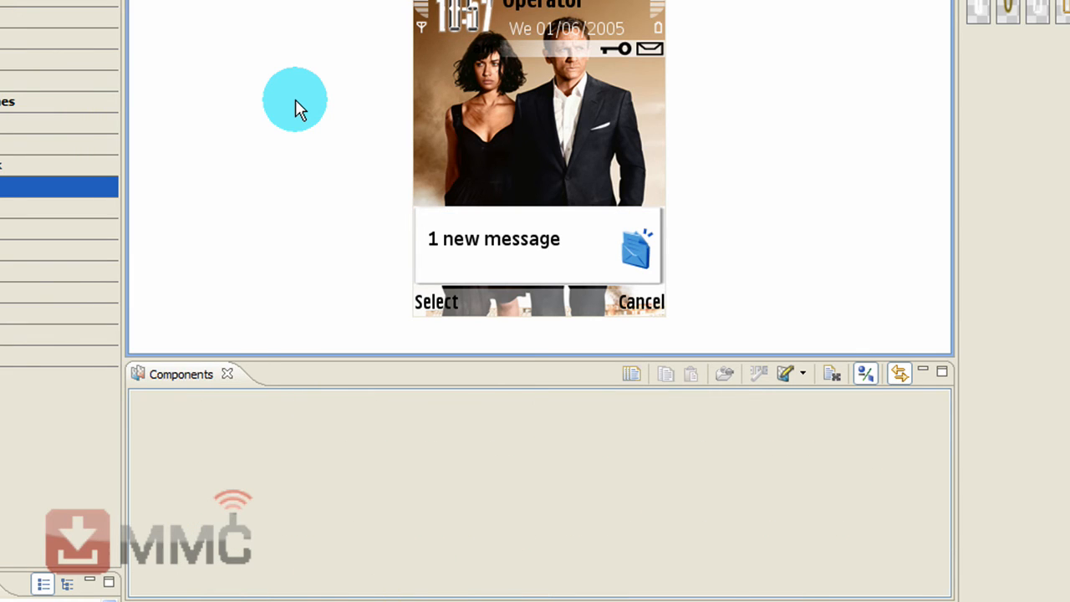
pyautogui.moveTo(752, 131)
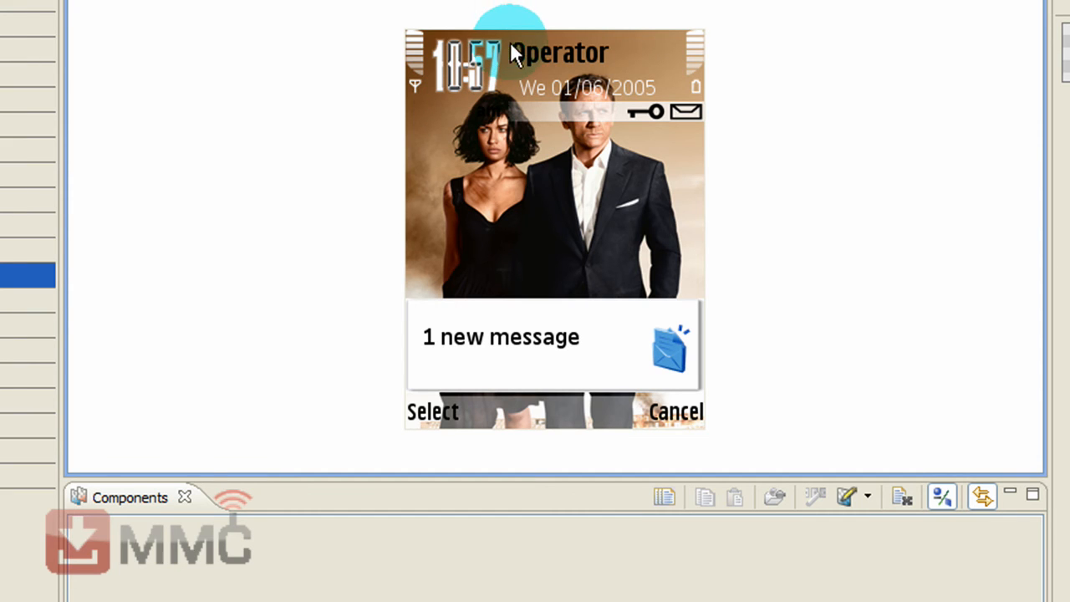
pyautogui.moveTo(765, 120)
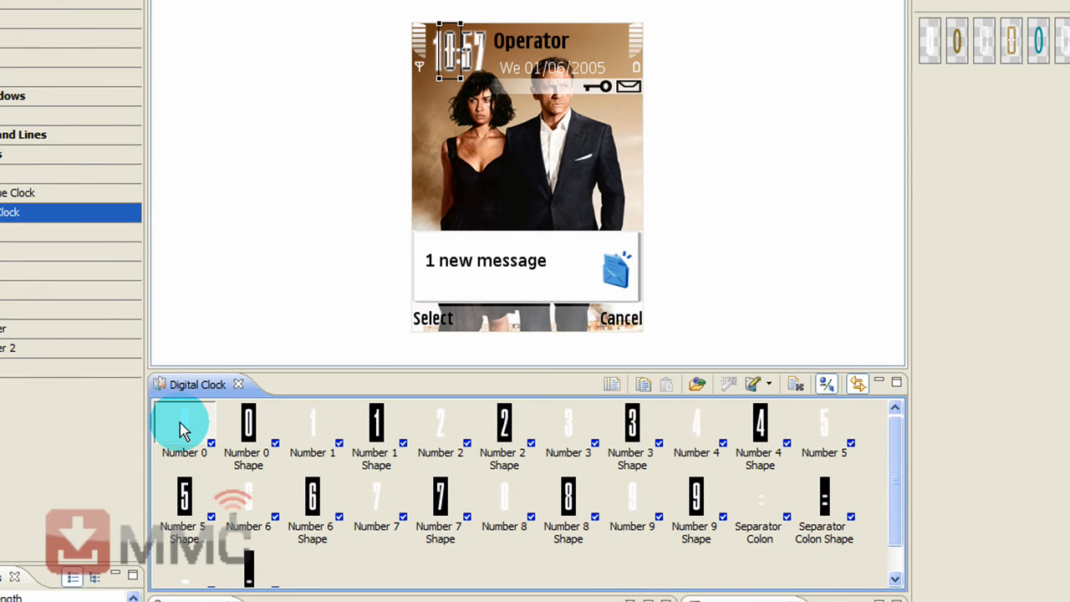
pyautogui.moveTo(251, 569)
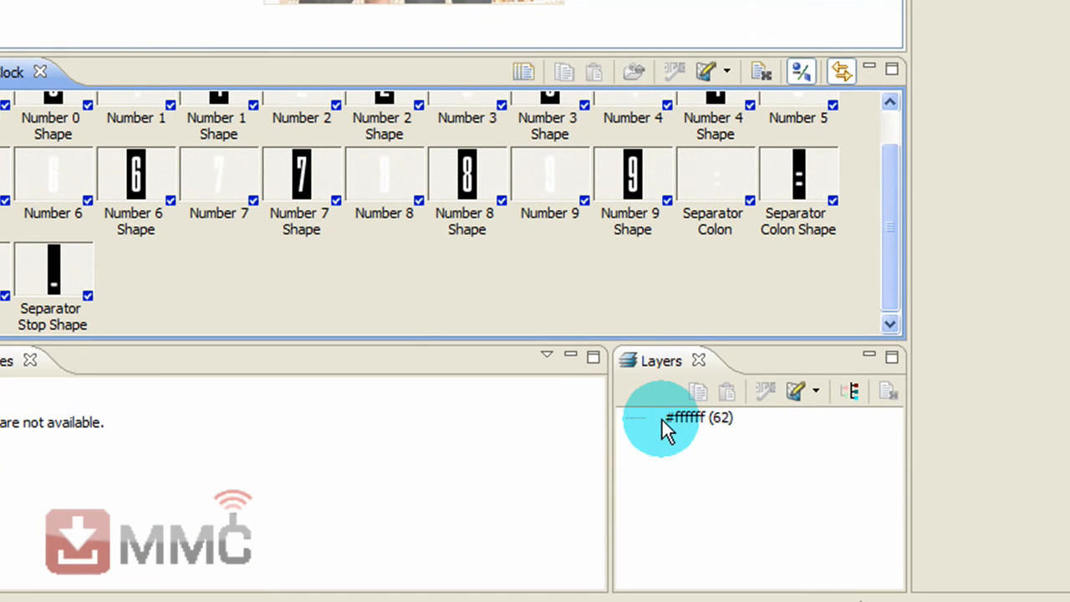
pyautogui.moveTo(712, 431)
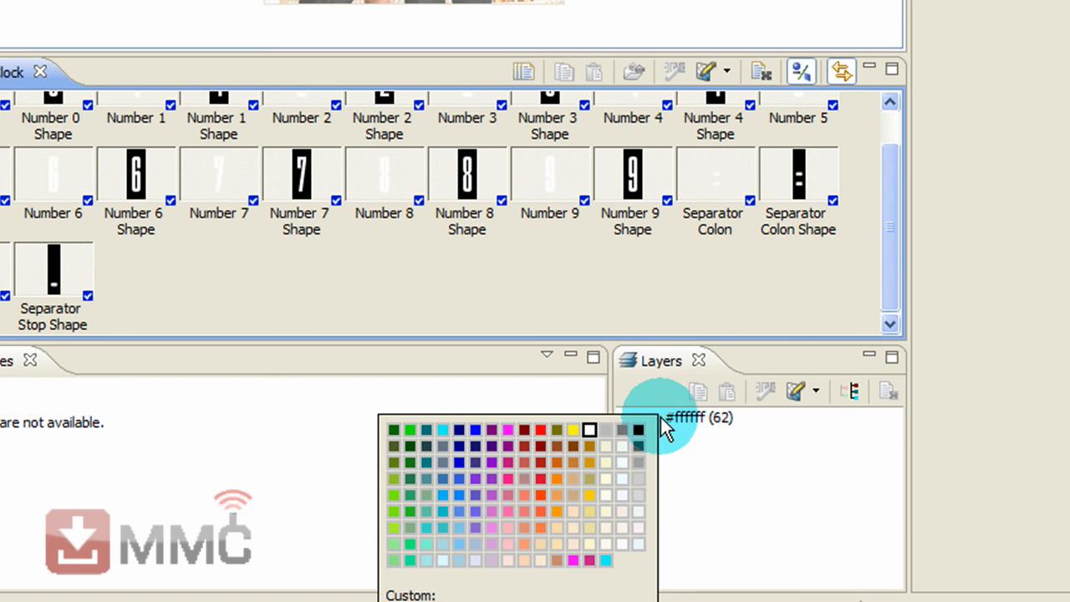
pyautogui.moveTo(555, 441)
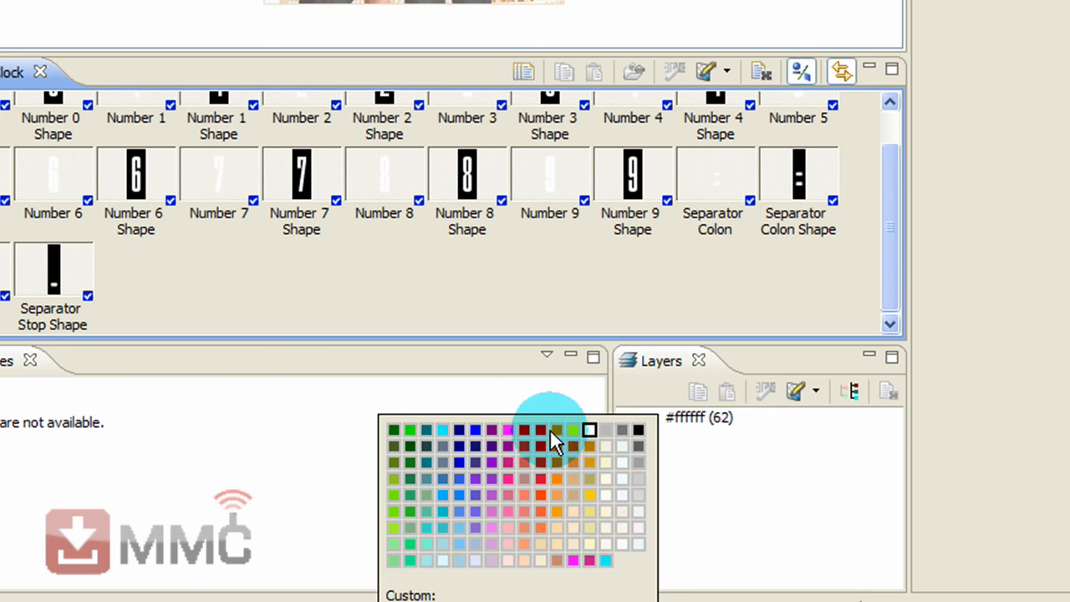